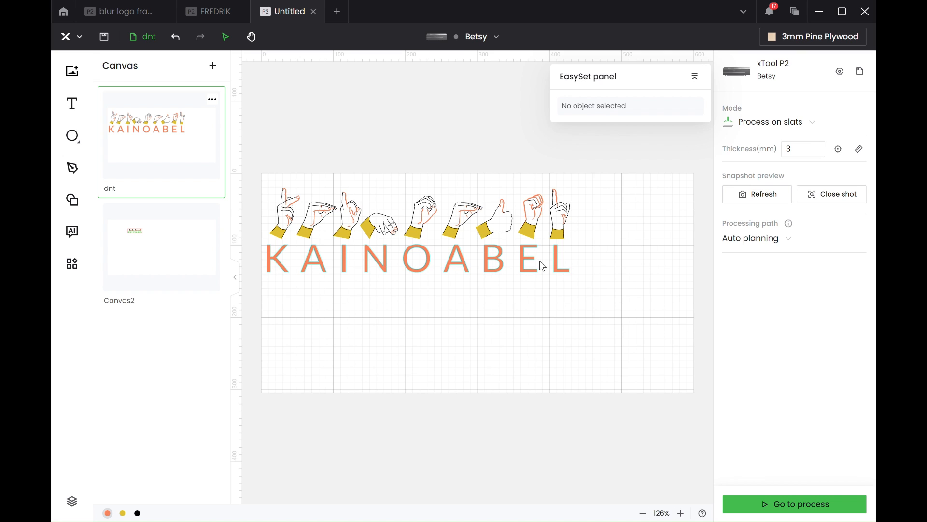
- Recolour the KAINOABEL lettering to green, then check the yellow and black layers
click(414, 258)
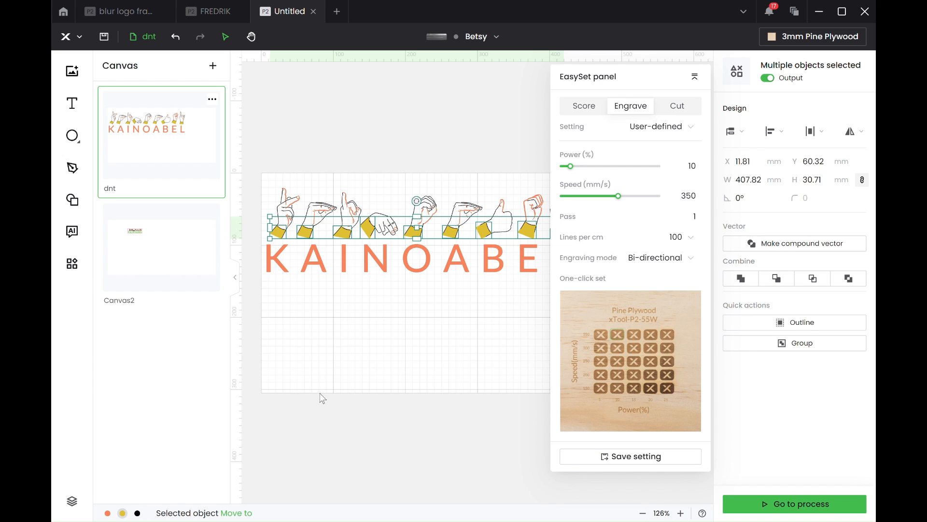
right_click(345, 256)
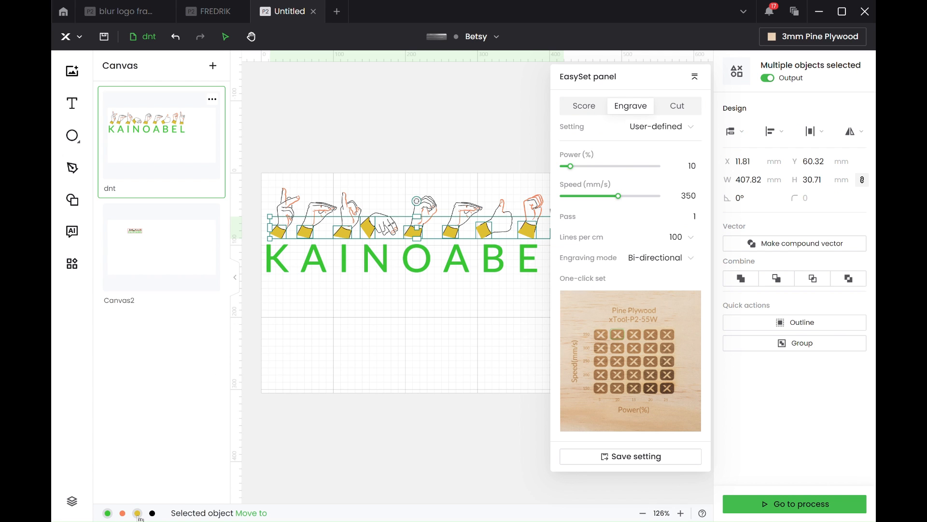
click(683, 166)
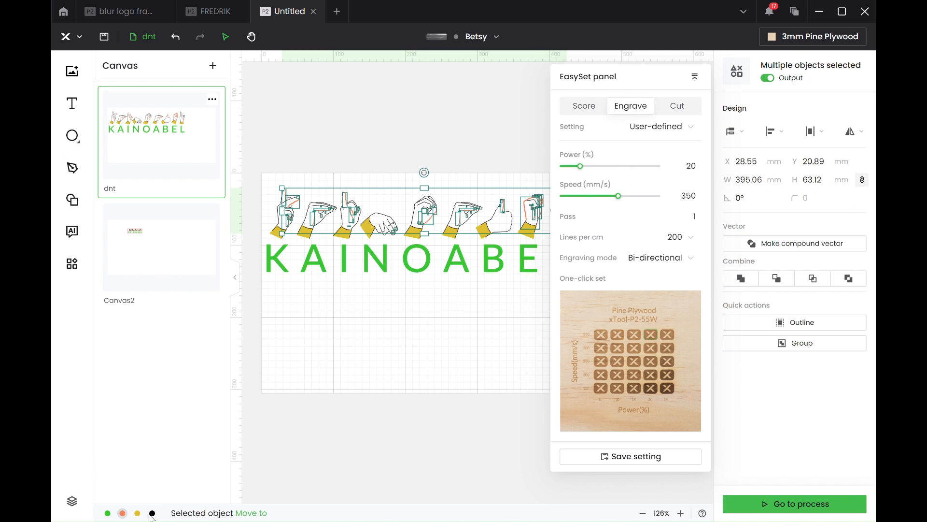
mouse_move(152, 513)
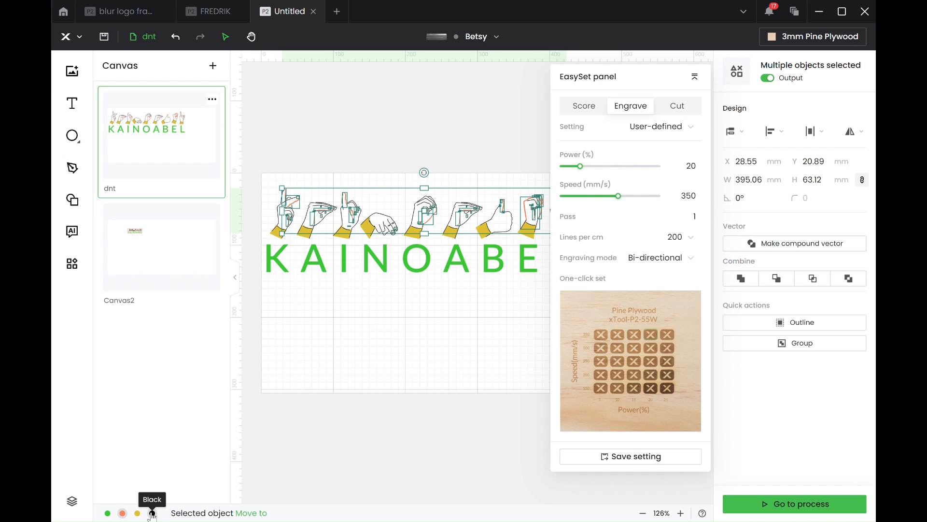
- Clear the selection and add a new blank canvas, Canvas3
click(583, 106)
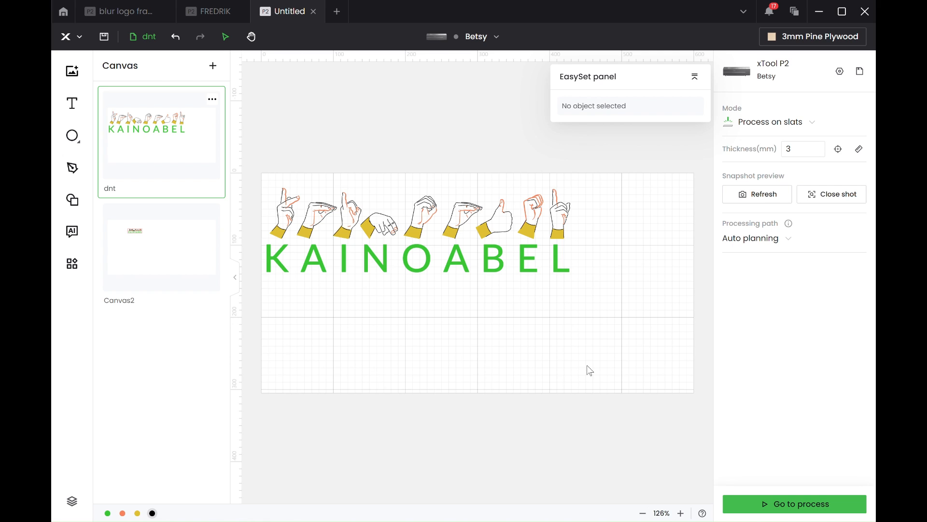
mouse_move(610, 352)
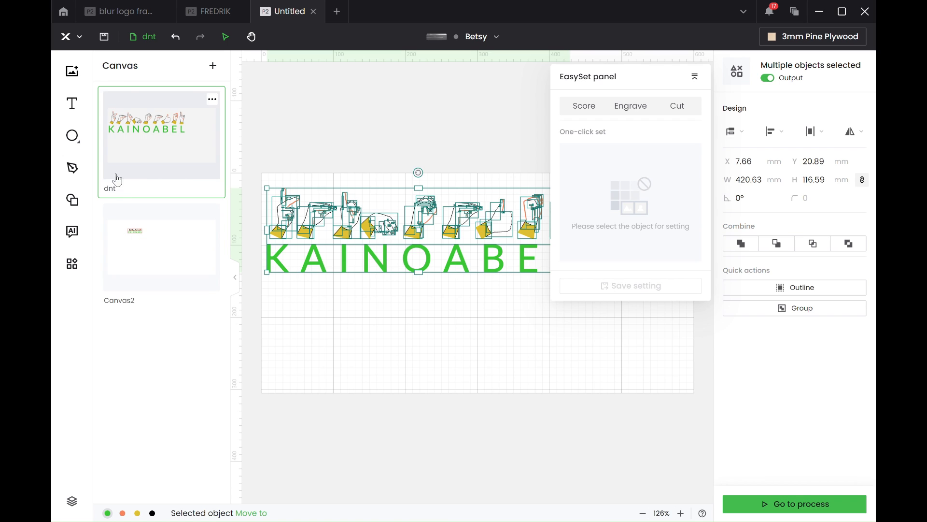
click(213, 65)
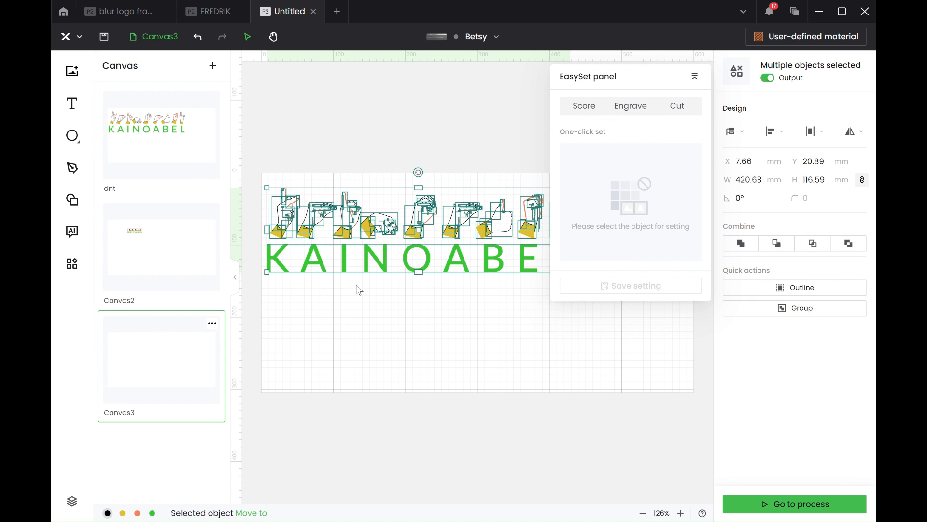
mouse_move(393, 271)
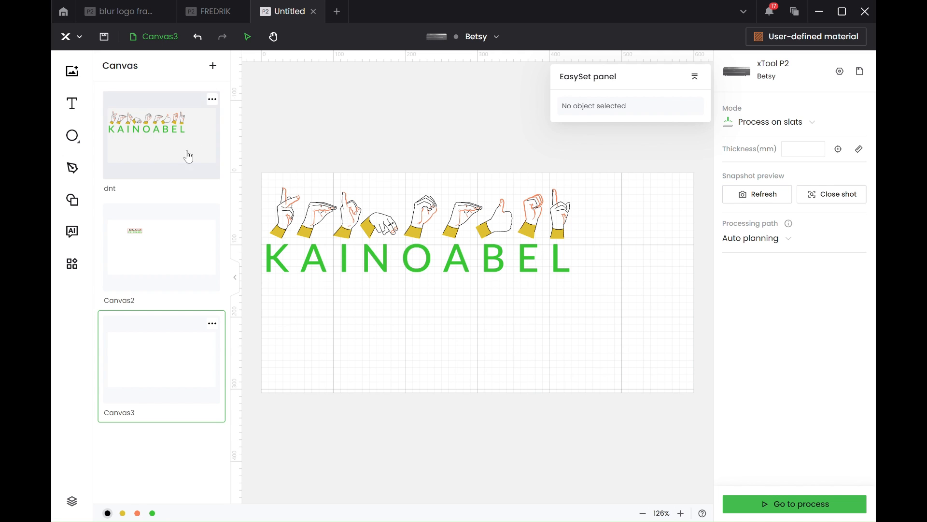
- Switch to the Canvas2 plaque design to inspect its yellow layer's engrave settings
click(160, 249)
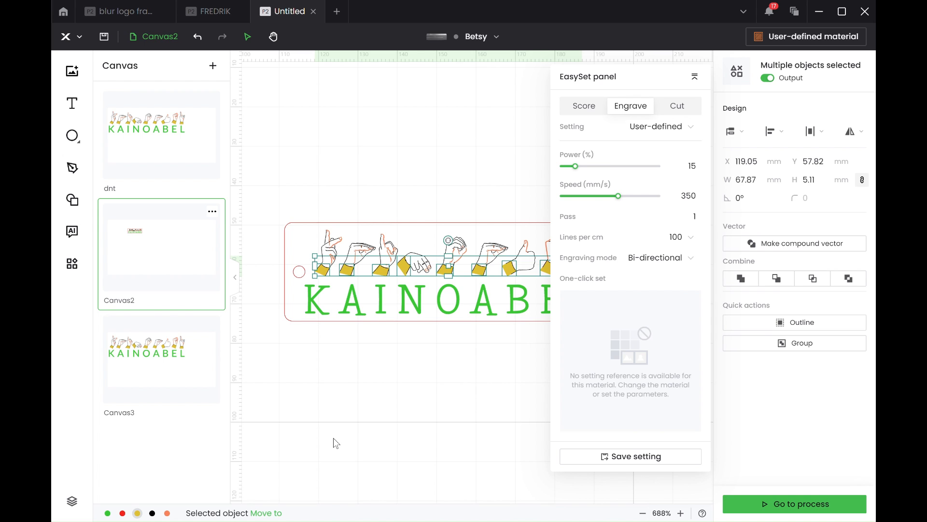
mouse_move(657, 452)
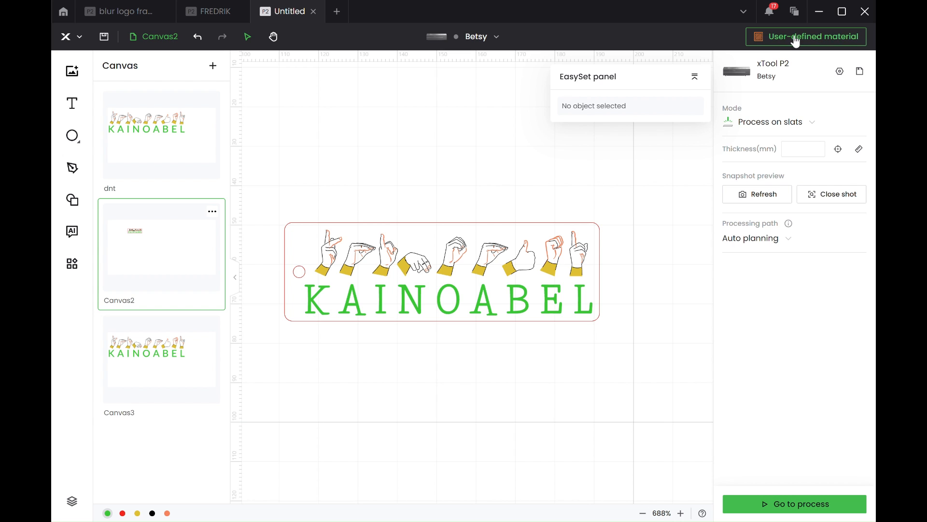
- Set Canvas2's material to 3mm Pine Plywood
click(806, 36)
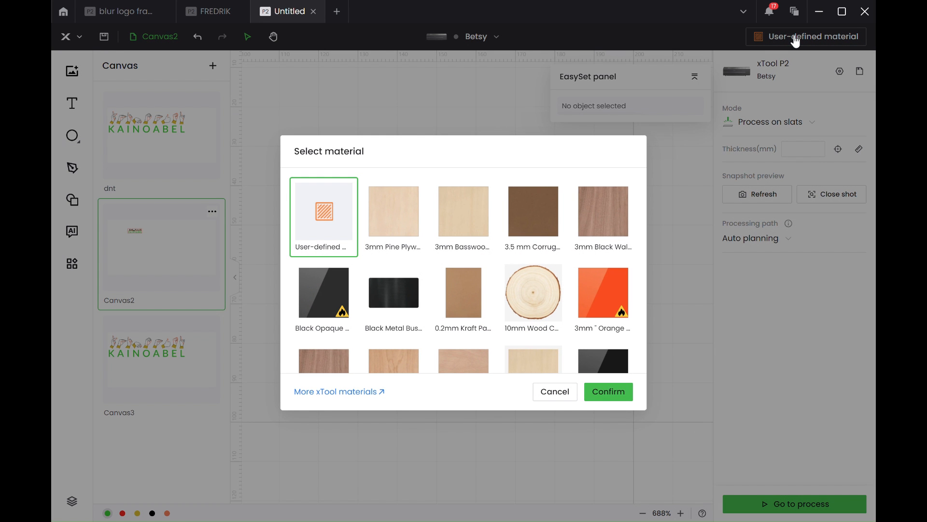
mouse_move(393, 222)
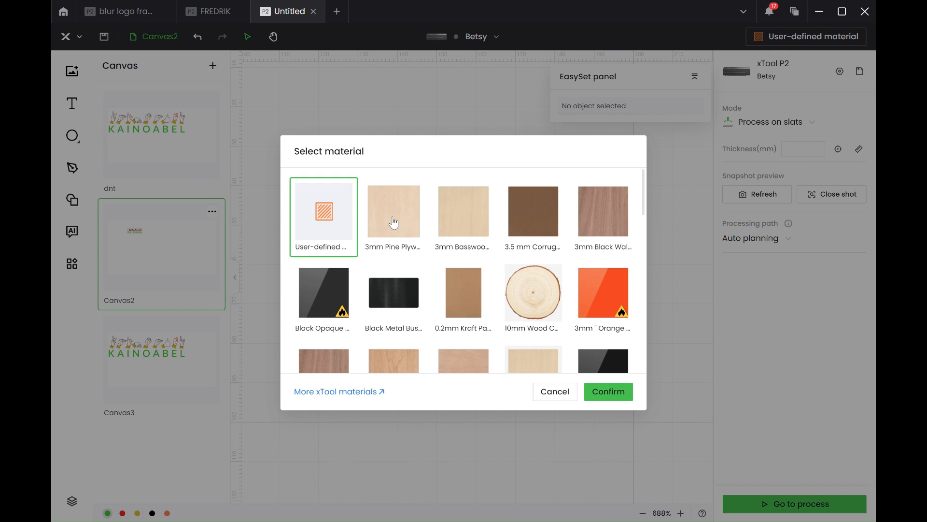
click(392, 211)
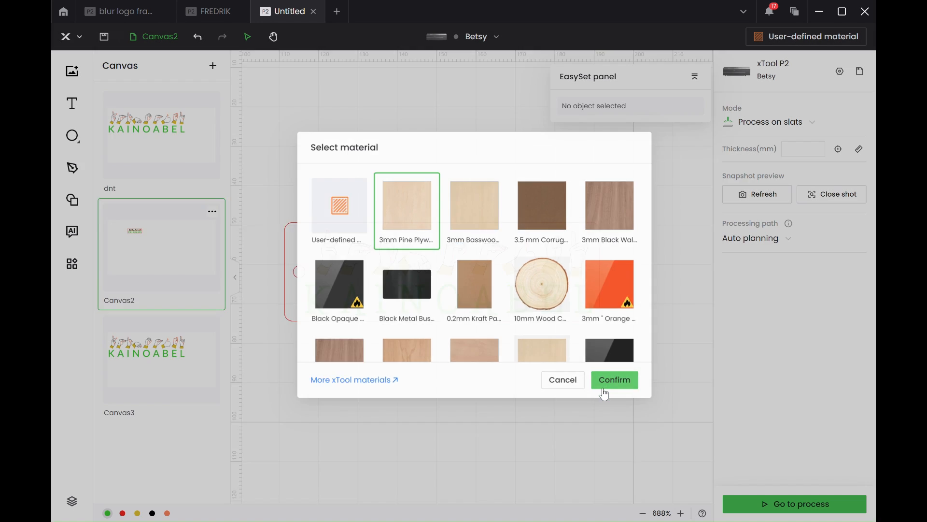
click(614, 379)
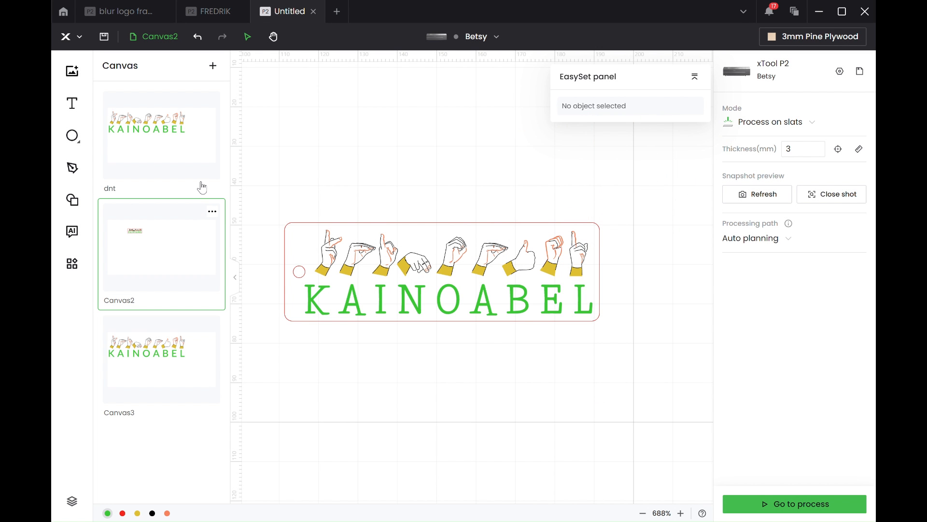
mouse_move(169, 136)
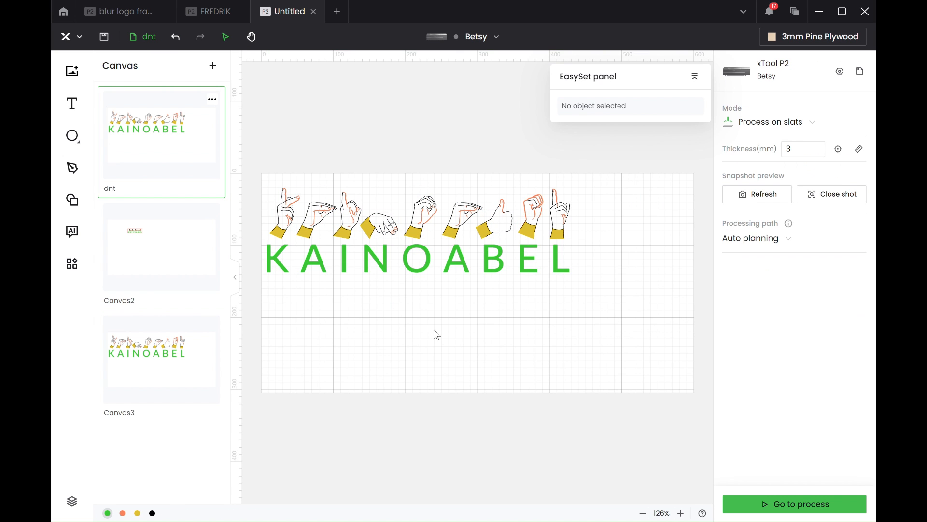
- Set the KAINOABEL lettering to engrave at 22% power and 220 lines per cm
click(417, 259)
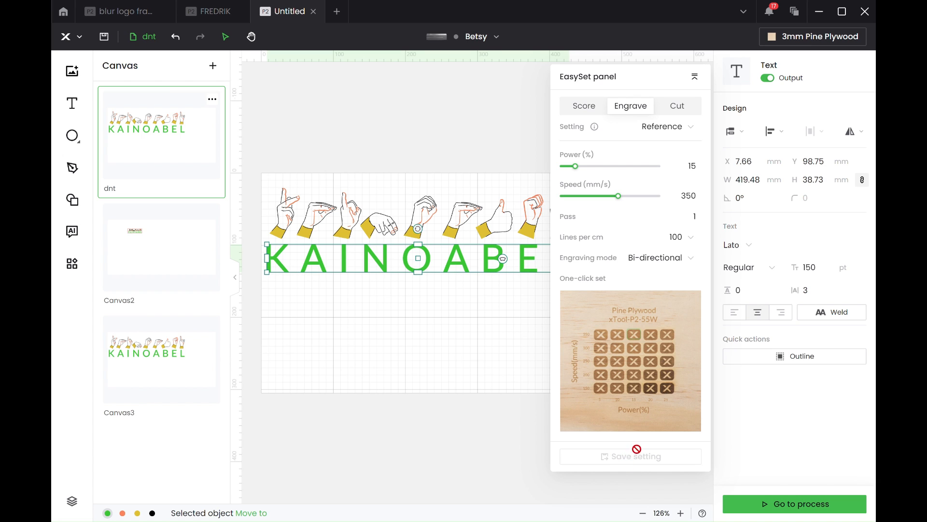
click(680, 166)
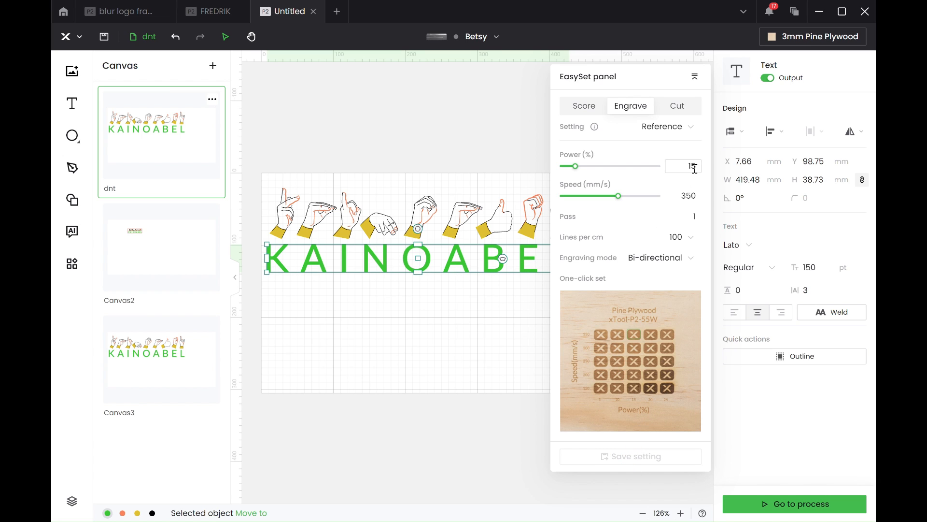
click(683, 166)
text(22)
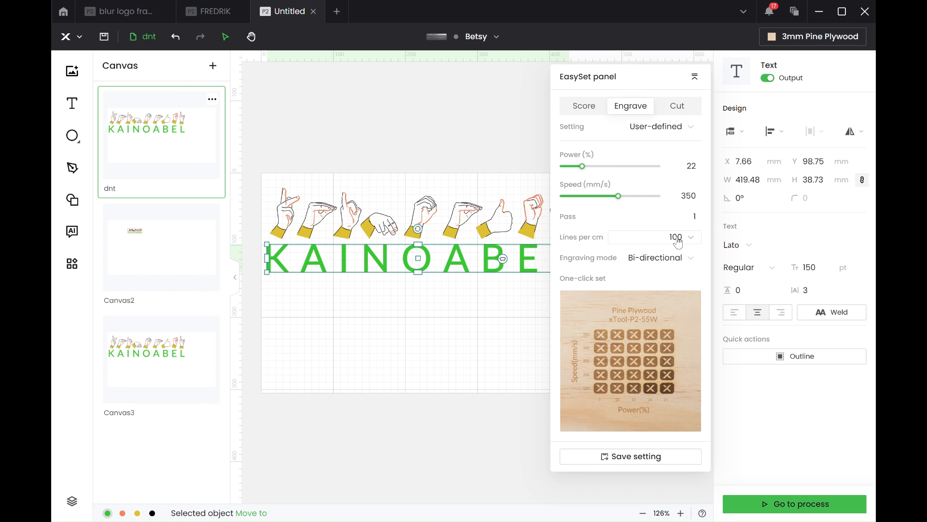
click(689, 236)
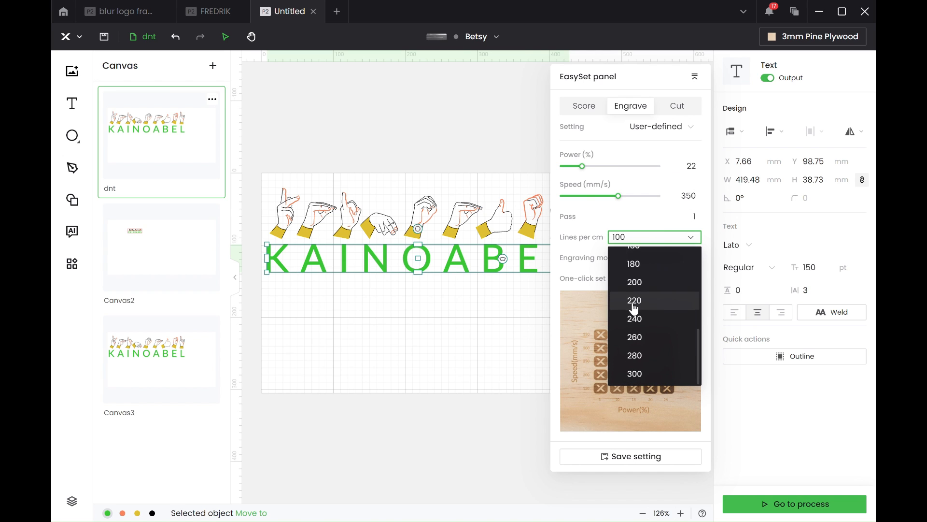
click(634, 300)
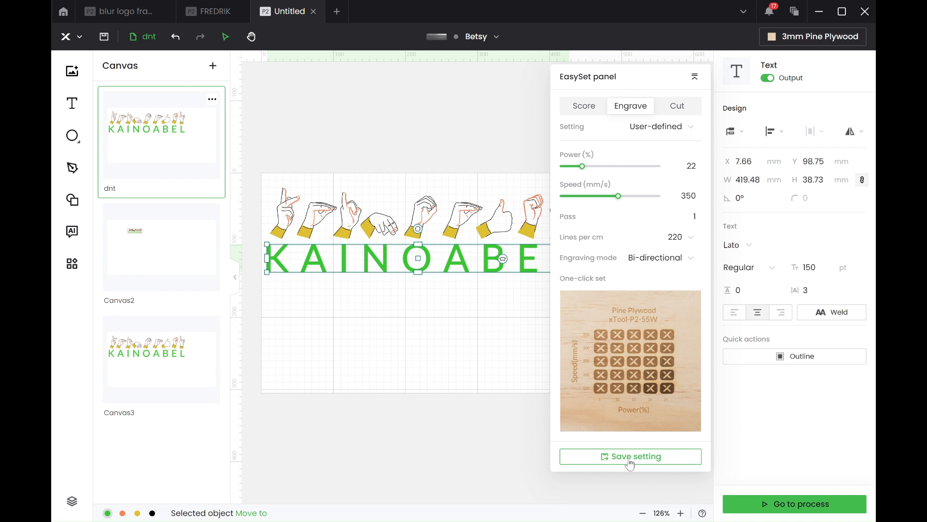
- Save the lettering's engrave settings as the 'Green text' preset
click(630, 456)
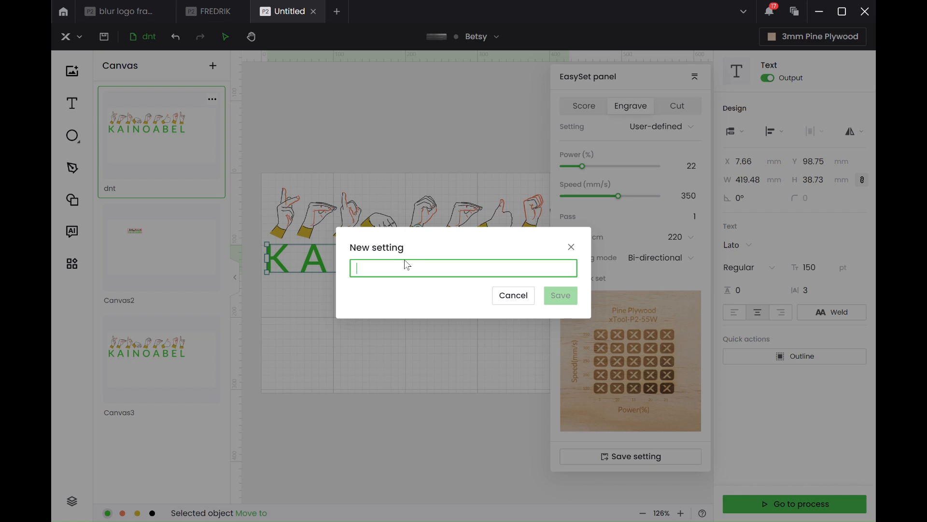
text(Green text)
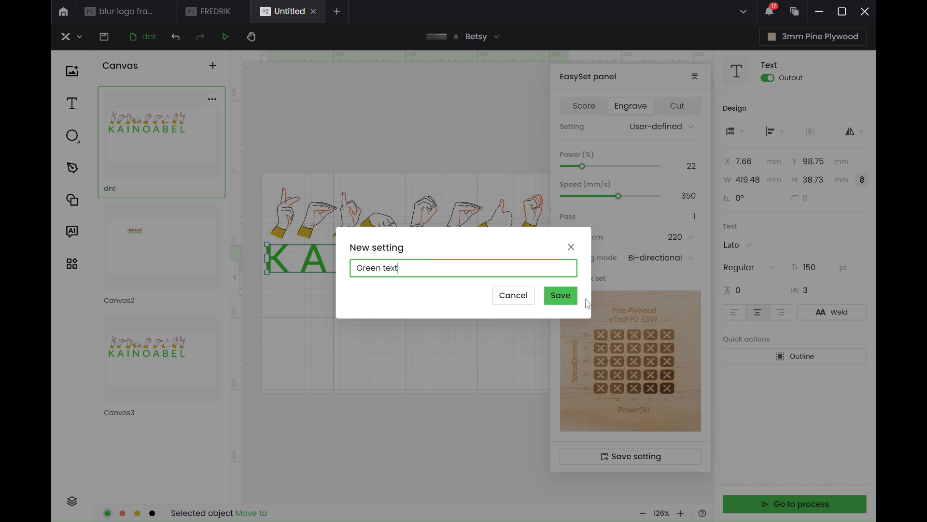
click(561, 295)
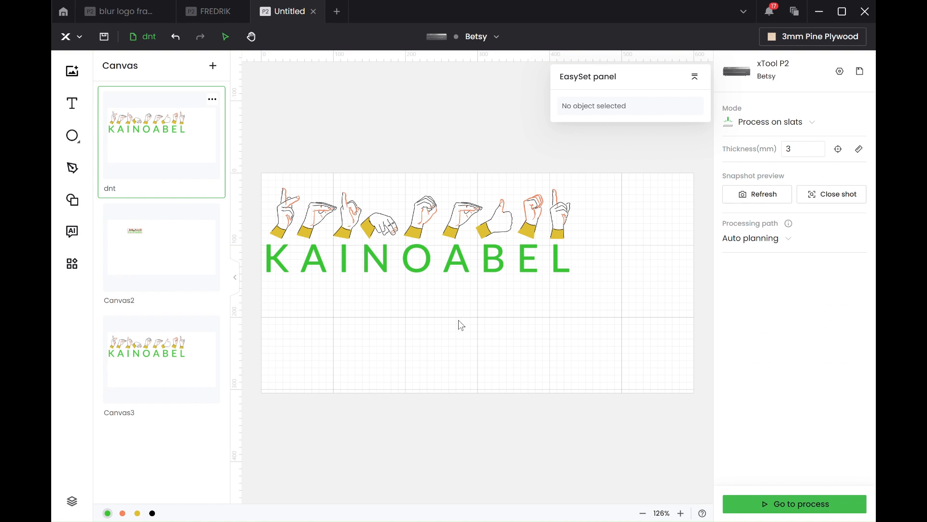
mouse_move(127, 513)
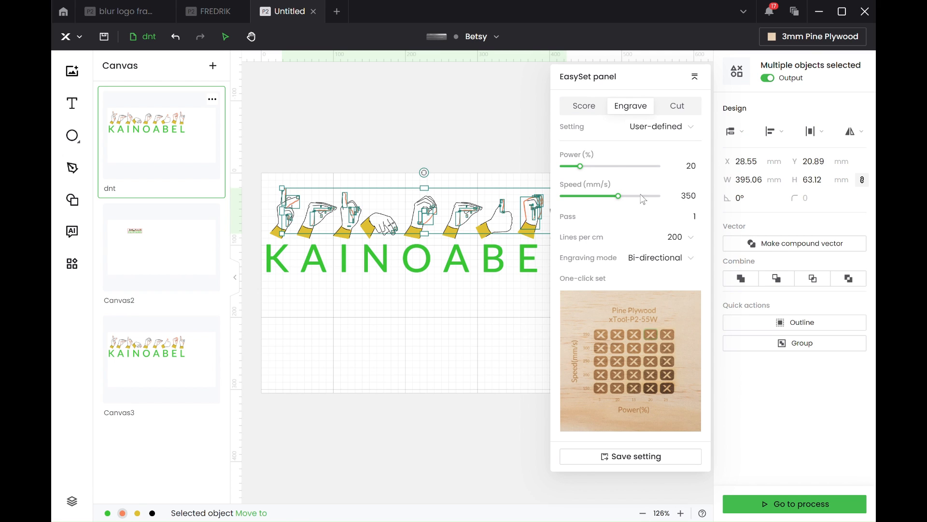
mouse_move(684, 221)
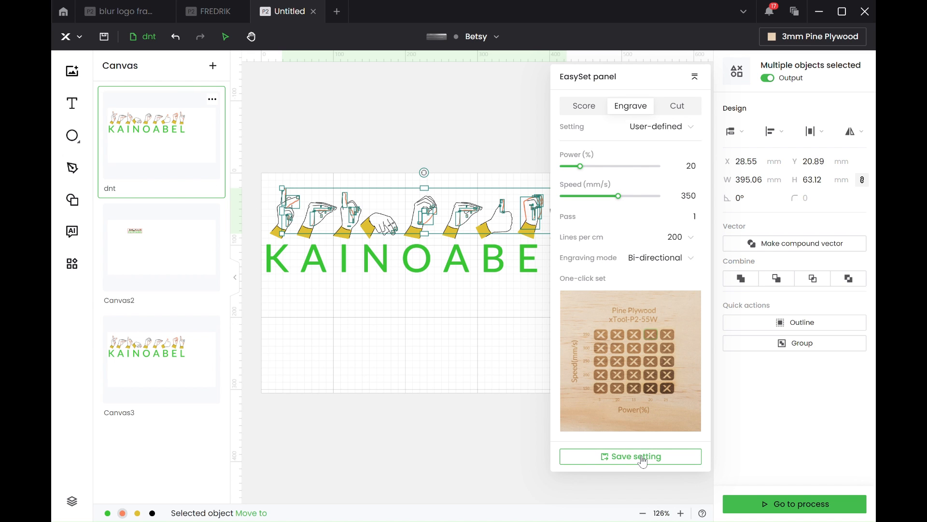
- Save the hand outlines' 20% power engrave settings as the 'orange engrave' preset
click(631, 456)
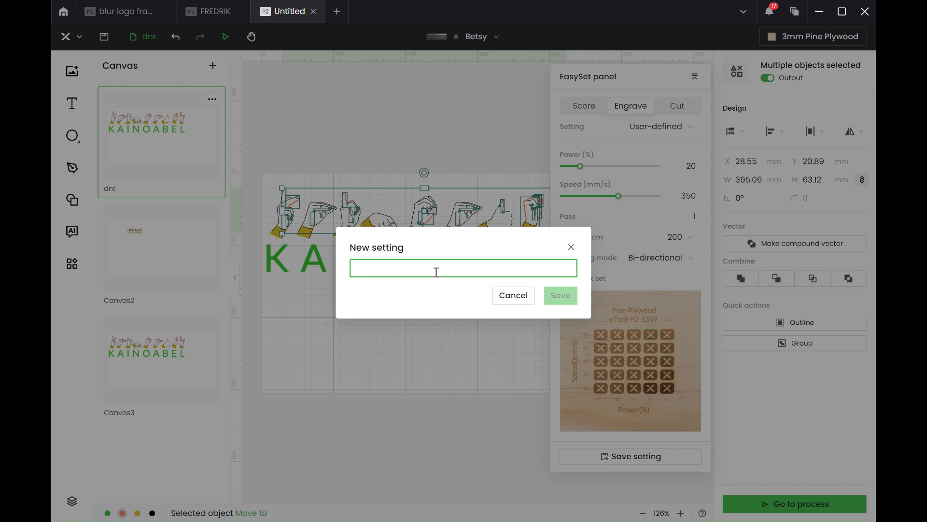
text(orange)
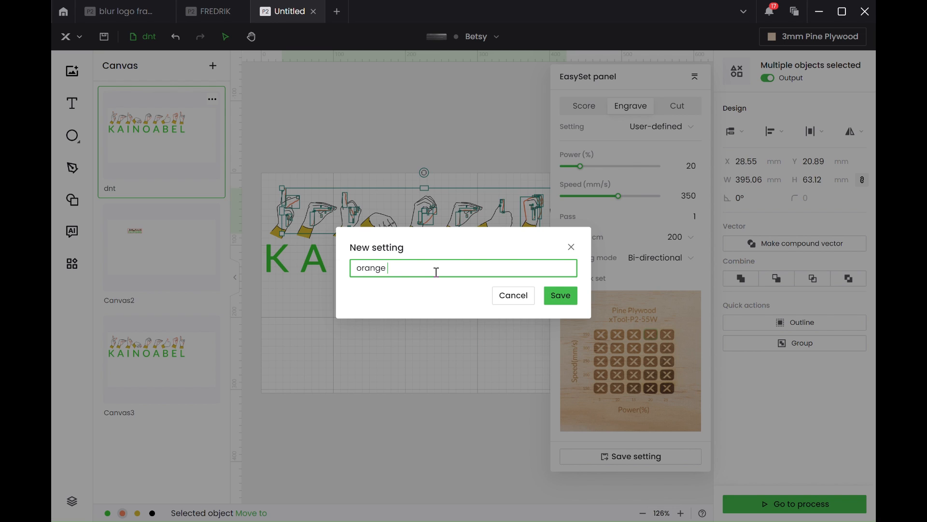
text(engrave)
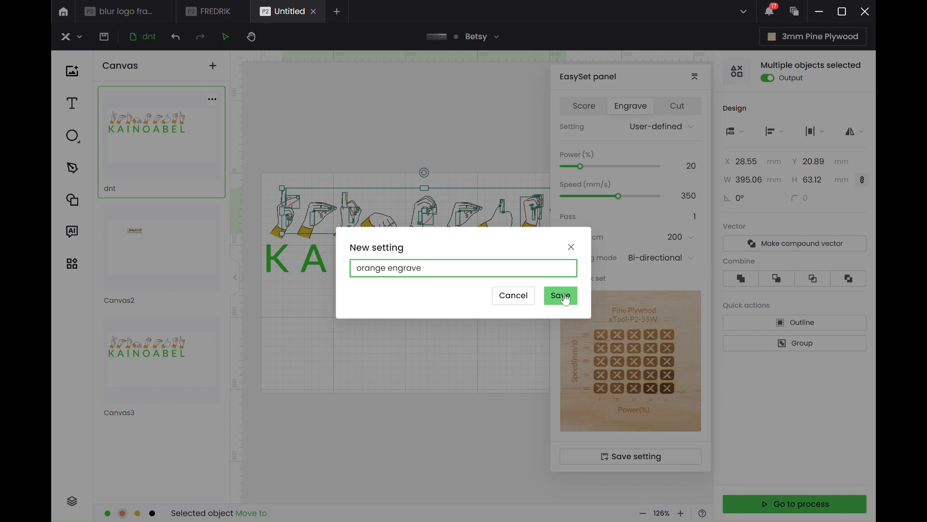
click(559, 295)
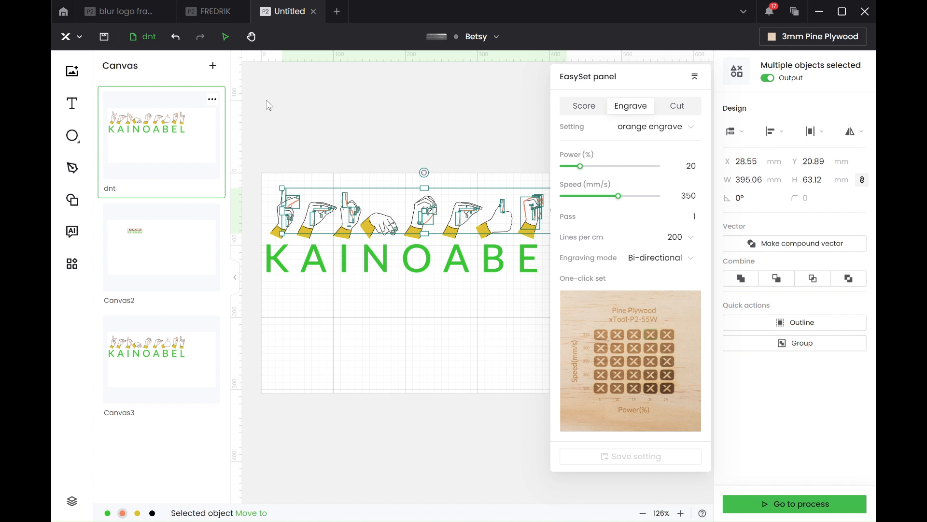
mouse_move(154, 487)
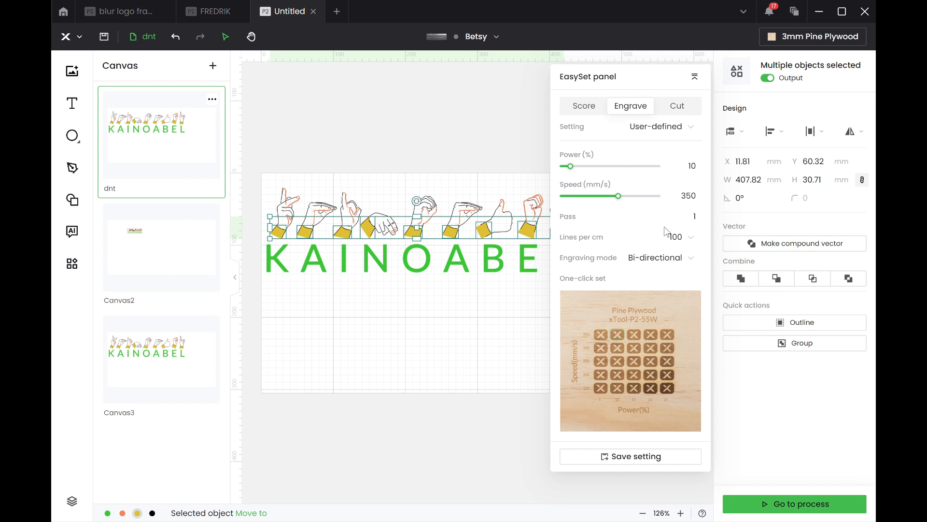
- Save the yellow cuff pieces' 10% power settings as the 'yellow light engrave' preset
click(630, 456)
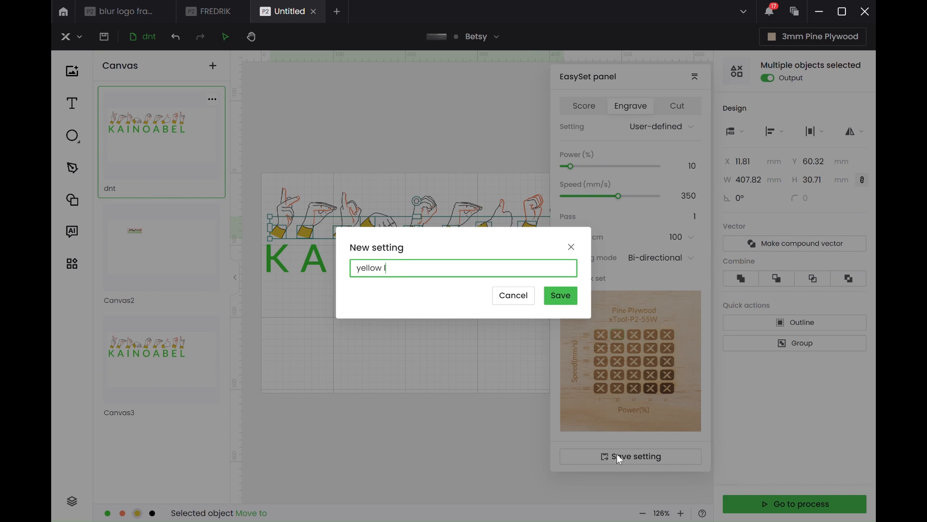
text(ight)
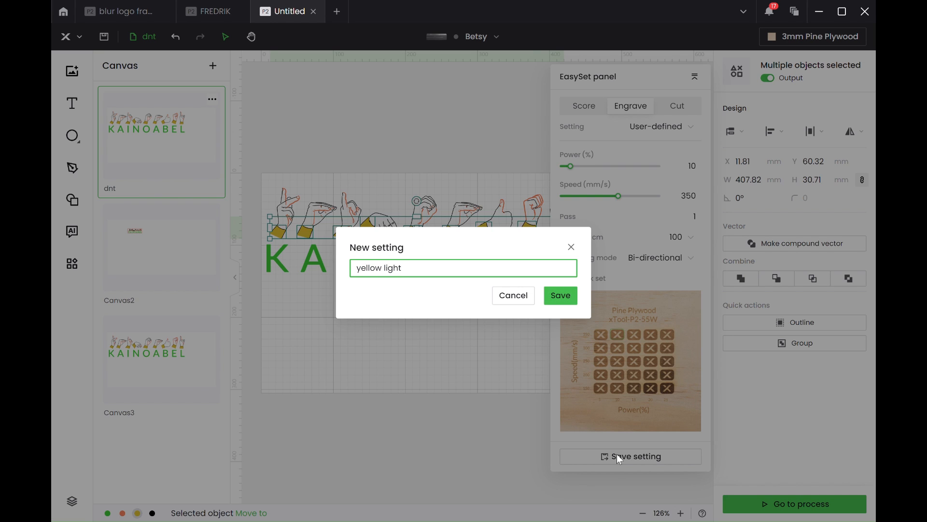
click(463, 267)
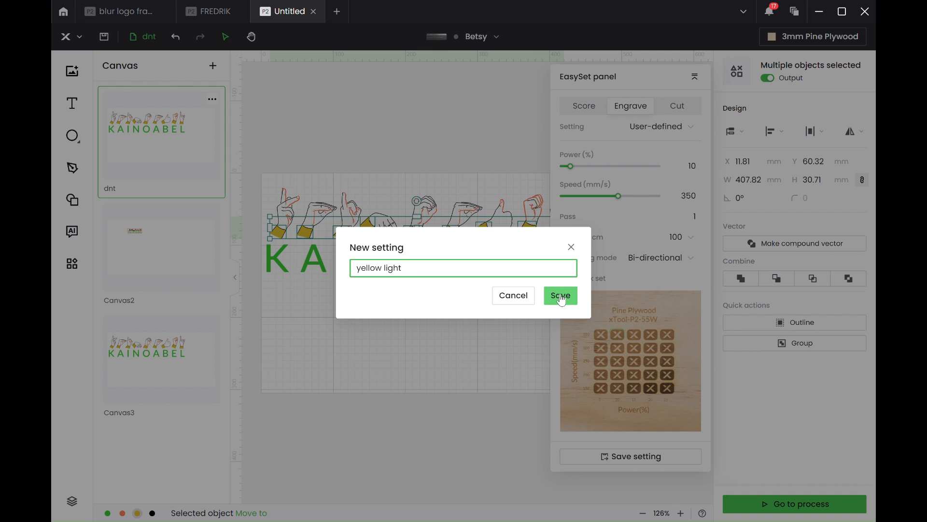
text(engra)
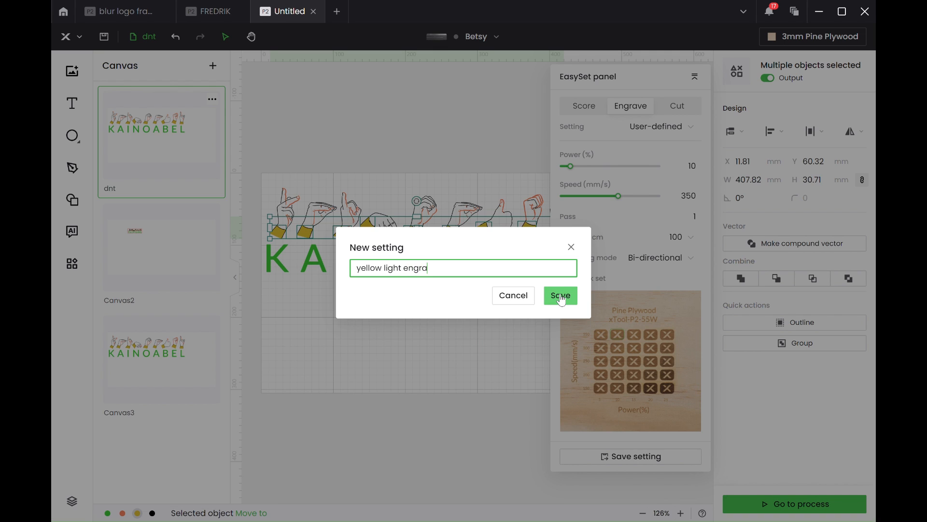
text(ve)
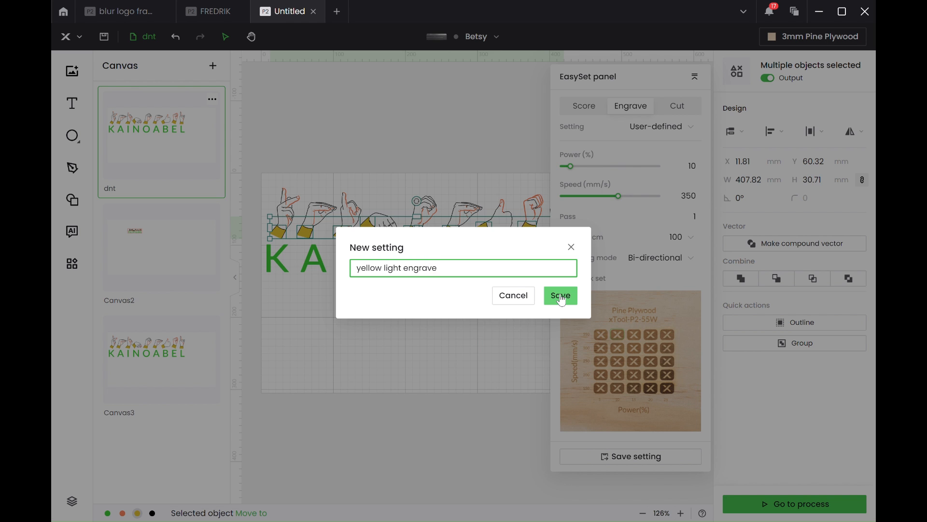
click(559, 295)
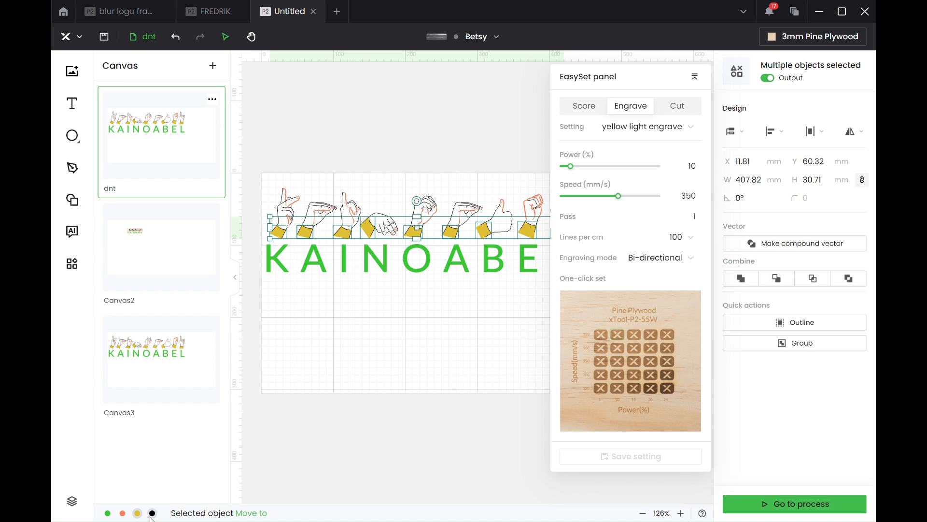
- Save the black outlines' 30% power, 150 mm/s score settings as 'black score hand'
click(583, 105)
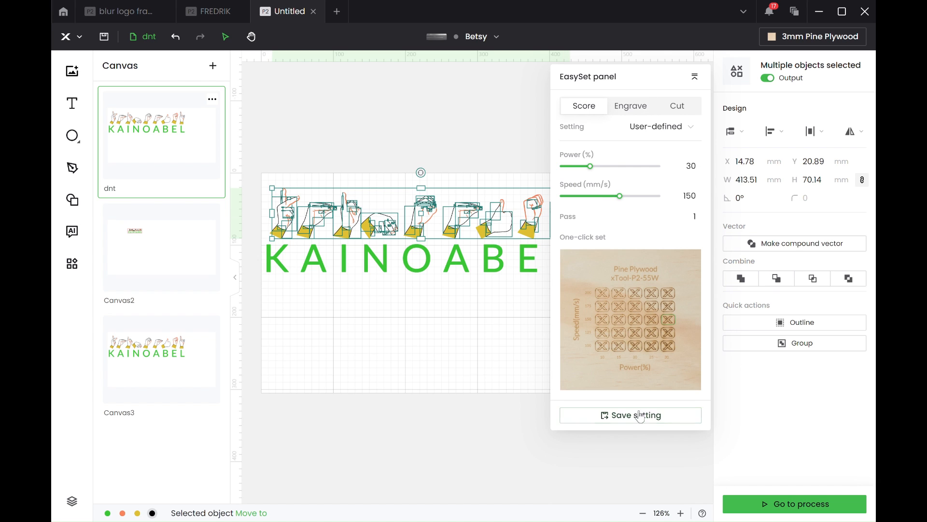
click(631, 414)
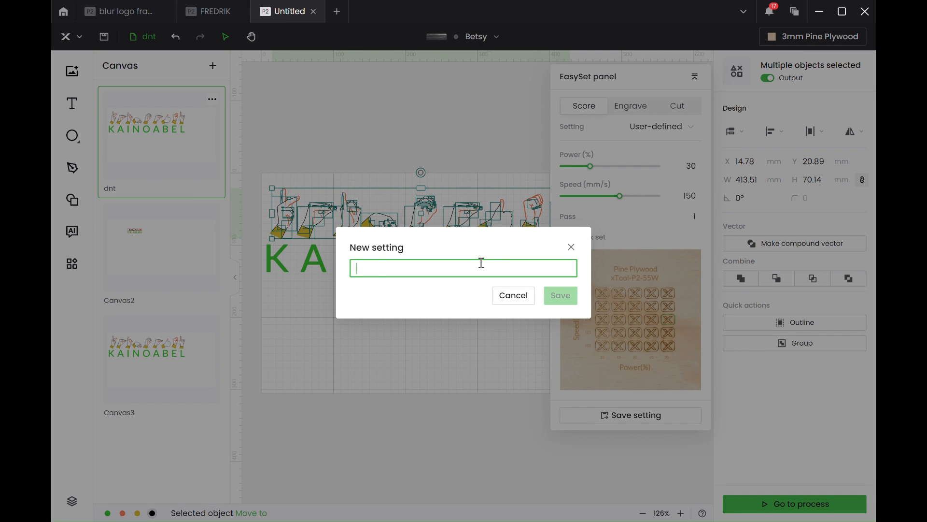
text(black sc)
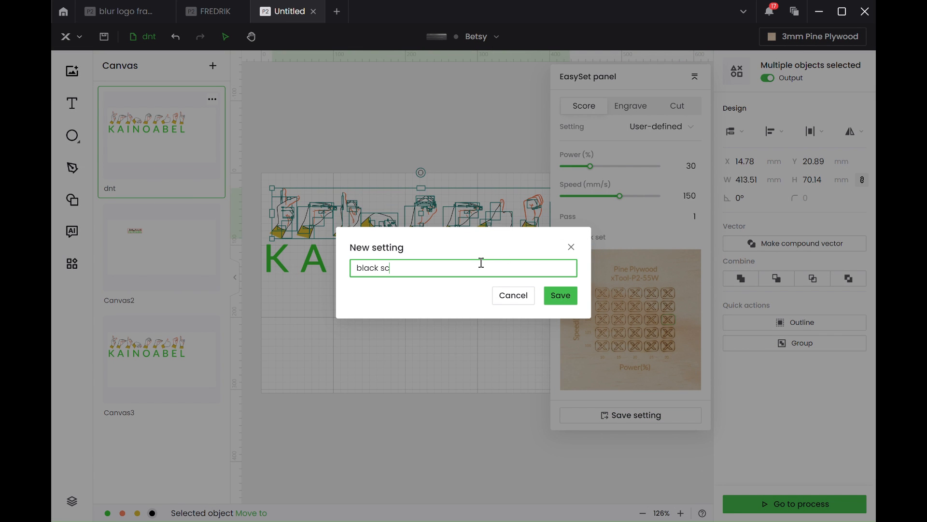
text(ore)
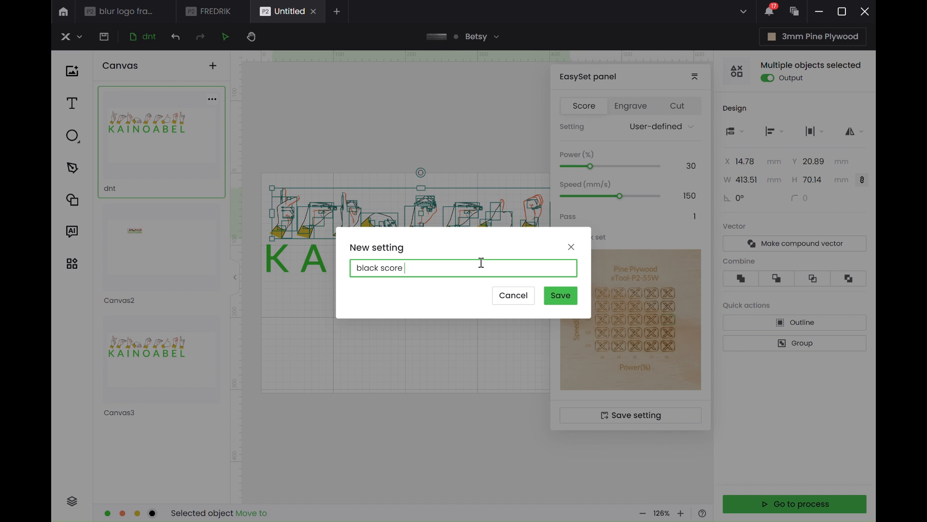
text(hand)
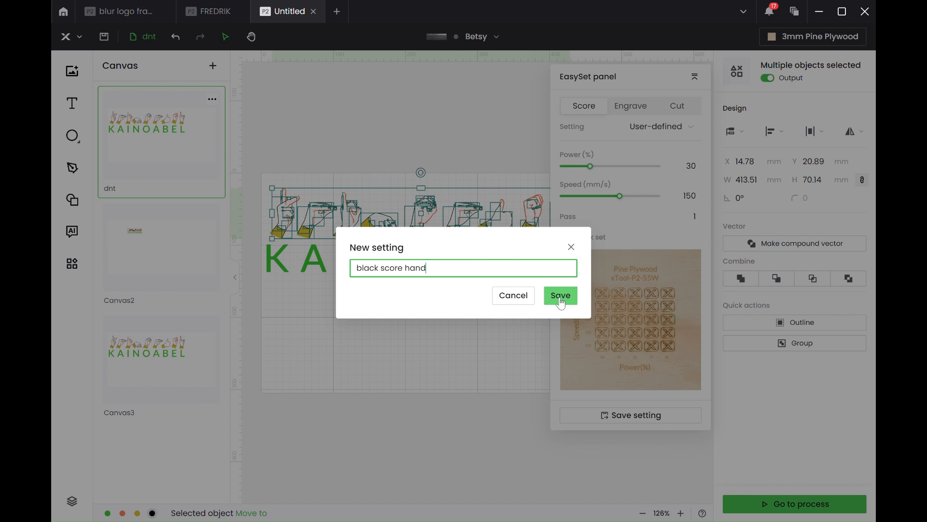
click(559, 295)
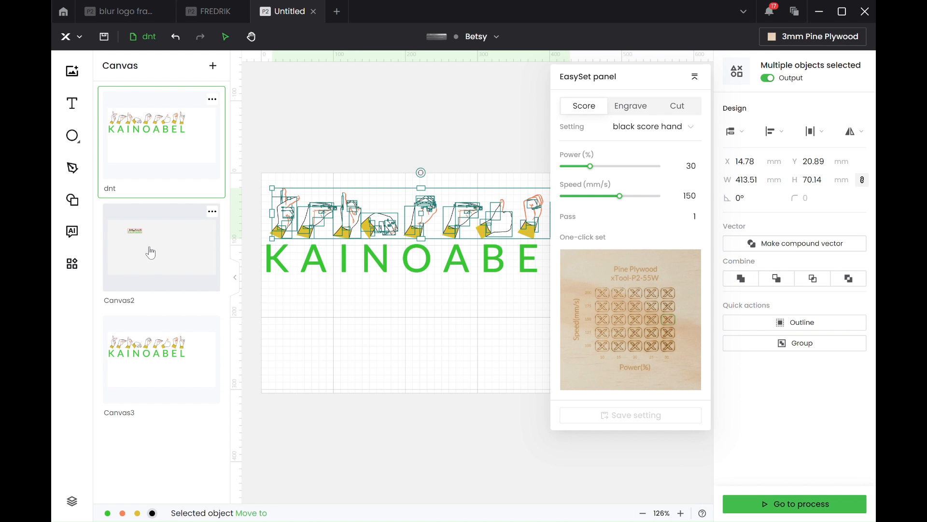
- Switch to Canvas2 and select the tag's red border layer
click(161, 249)
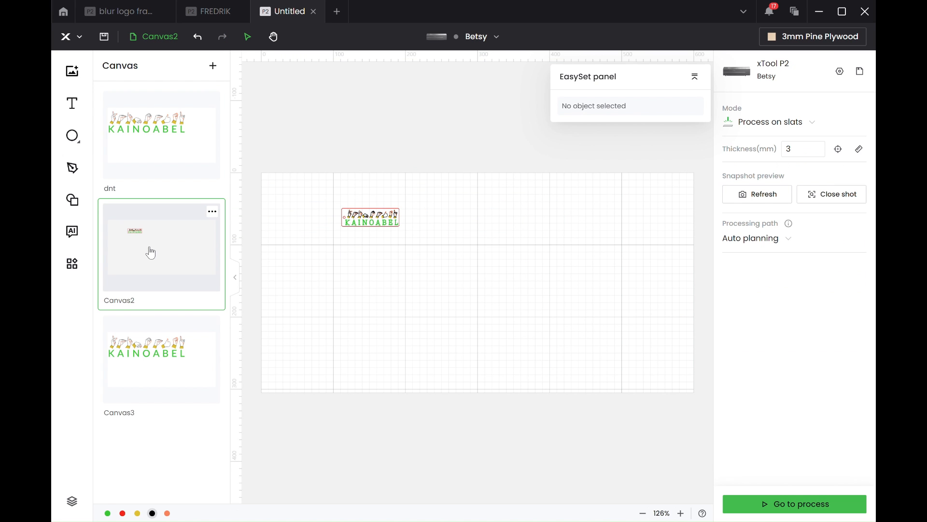
click(812, 36)
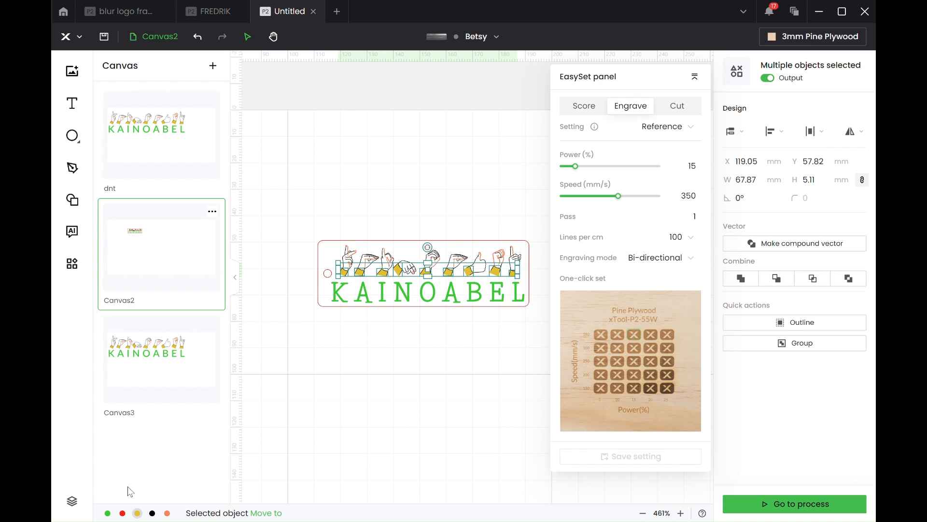
mouse_move(315, 415)
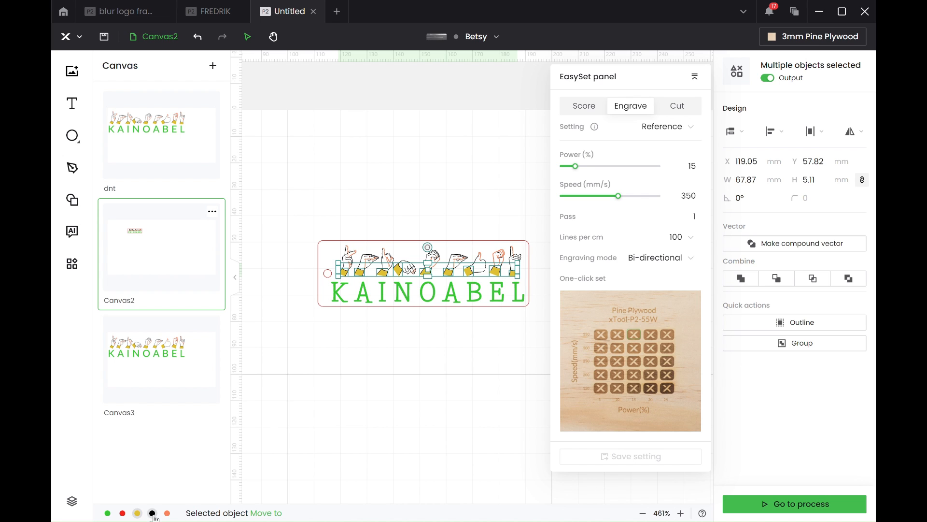
click(121, 513)
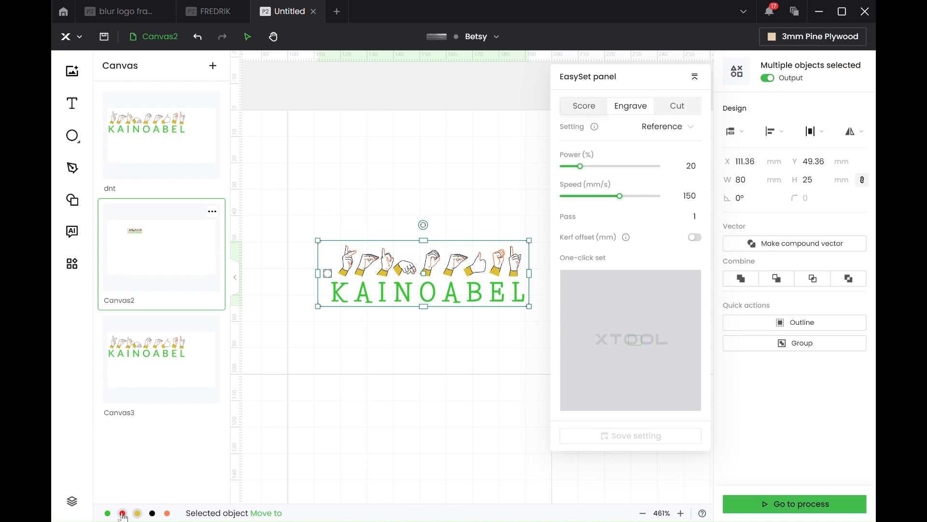
click(583, 106)
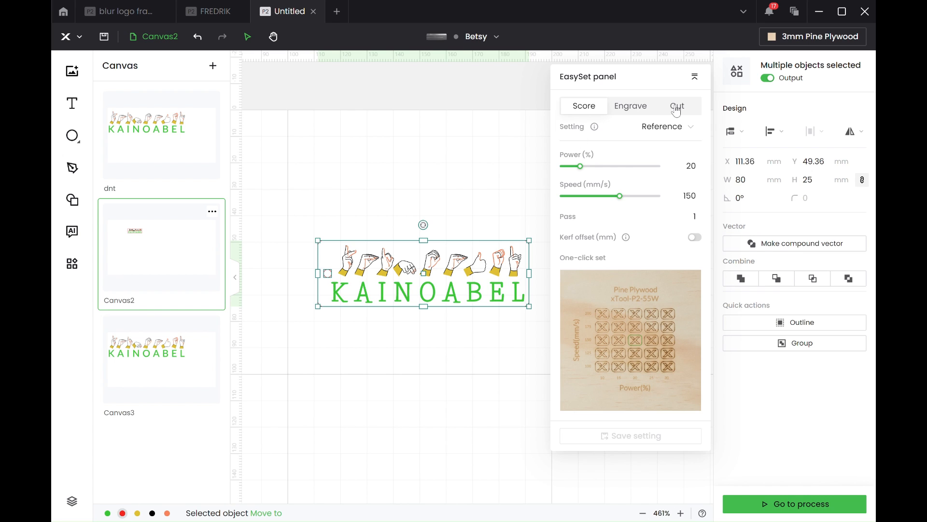
- Set the red outline to cut at 15 mm/s and name its preset 'red cut line'
click(677, 105)
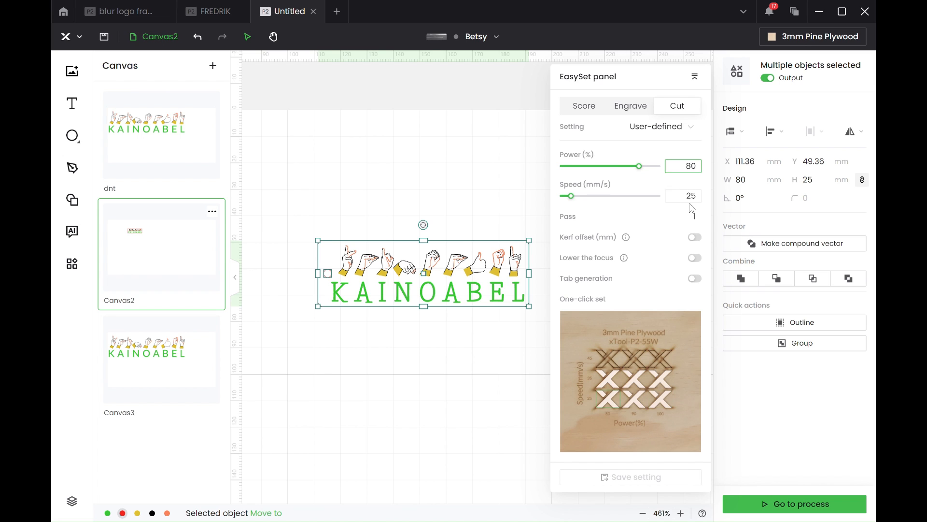
click(683, 196)
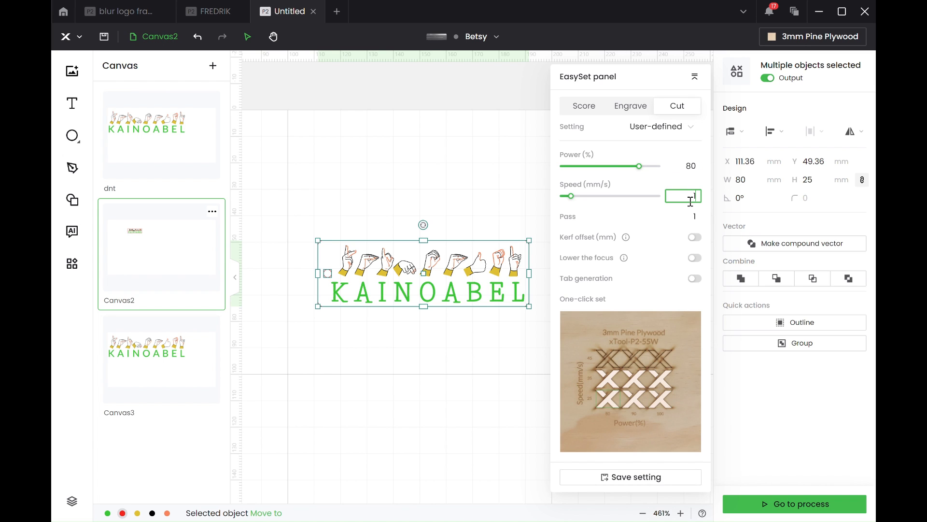
text(15)
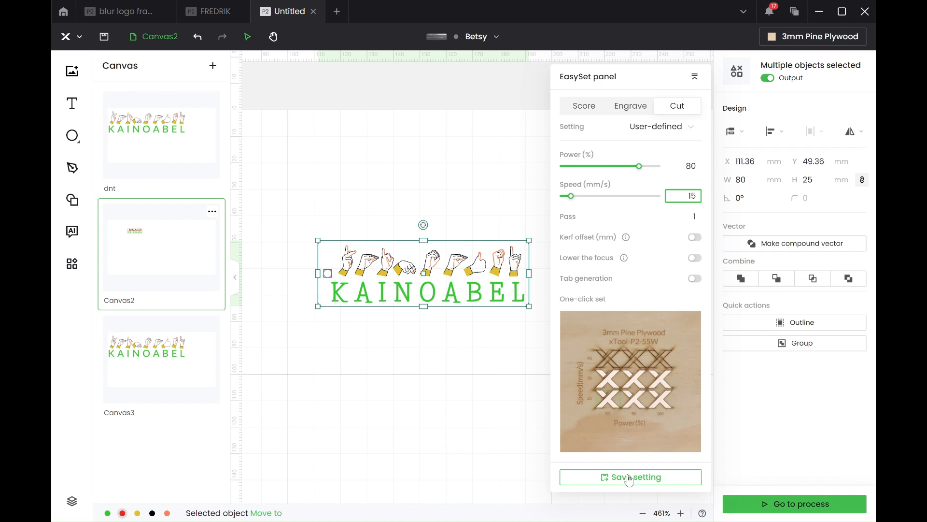
click(630, 476)
text(red cut li)
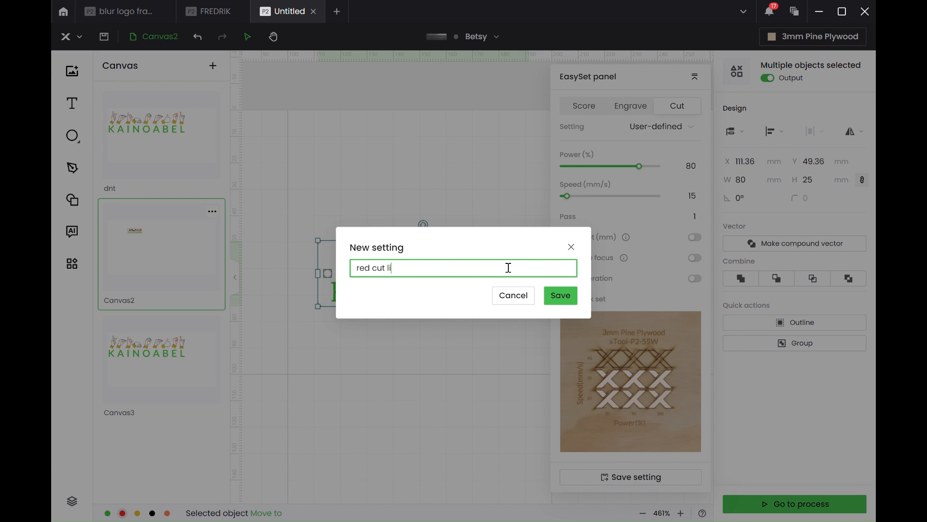
text(ne)
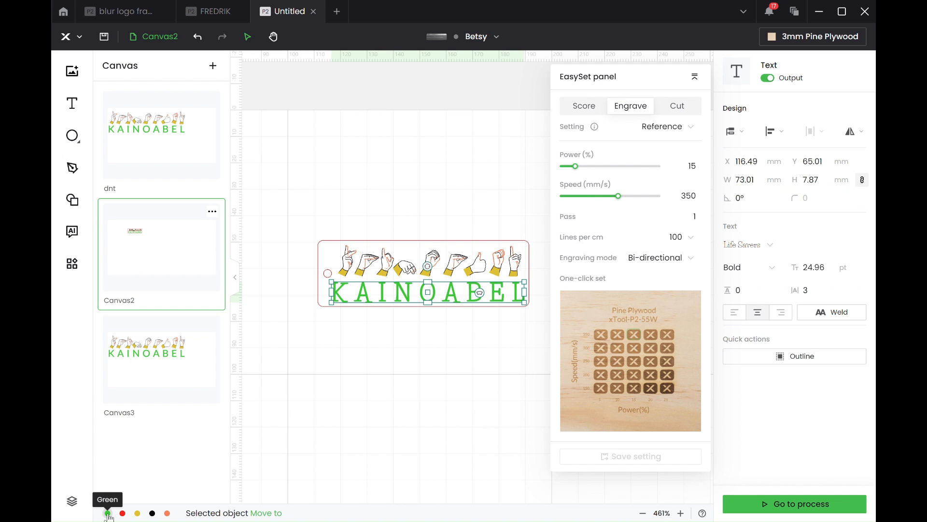
mouse_move(680, 129)
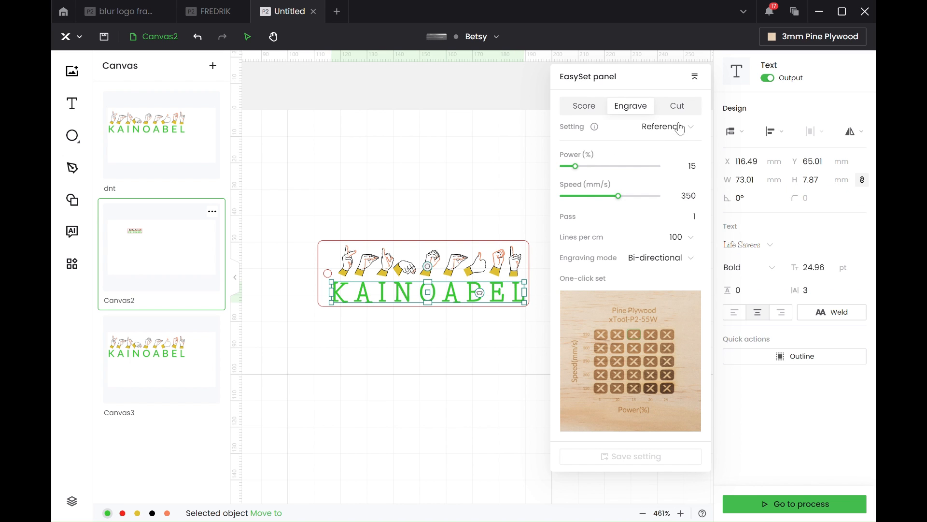
- Apply the Green text preset to the lettering and yellow light engrave to the yellow parts
click(653, 126)
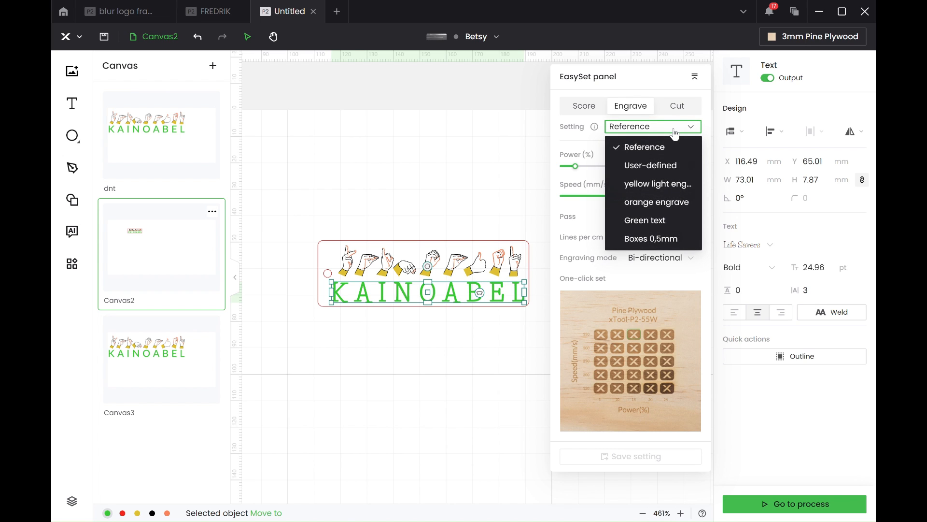
mouse_move(649, 165)
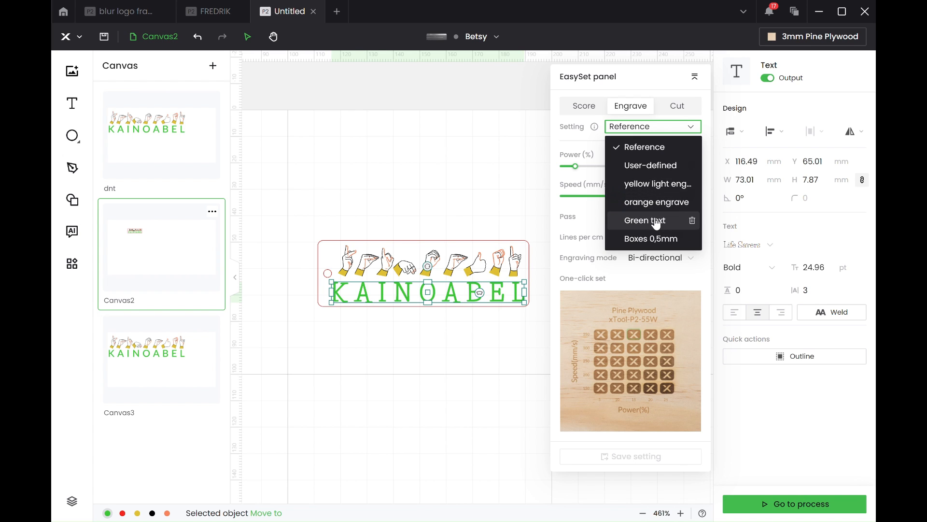
click(644, 220)
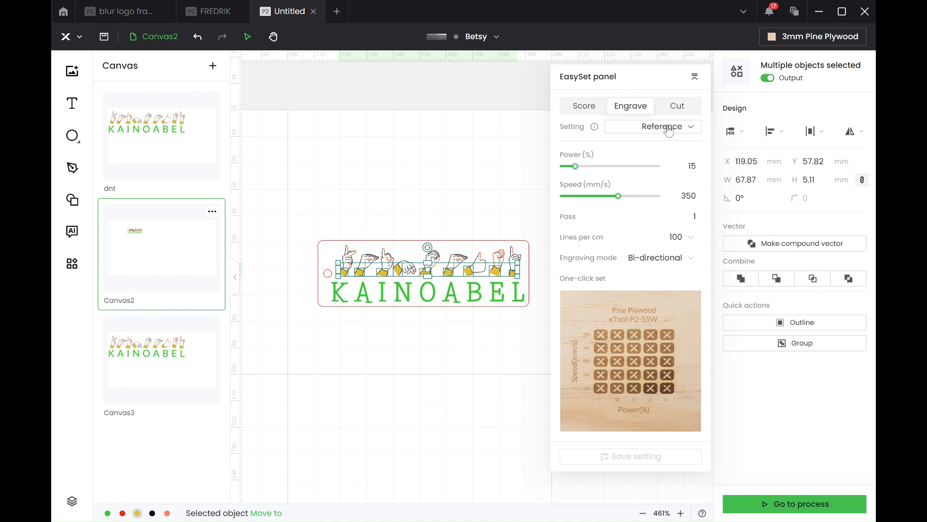
click(652, 126)
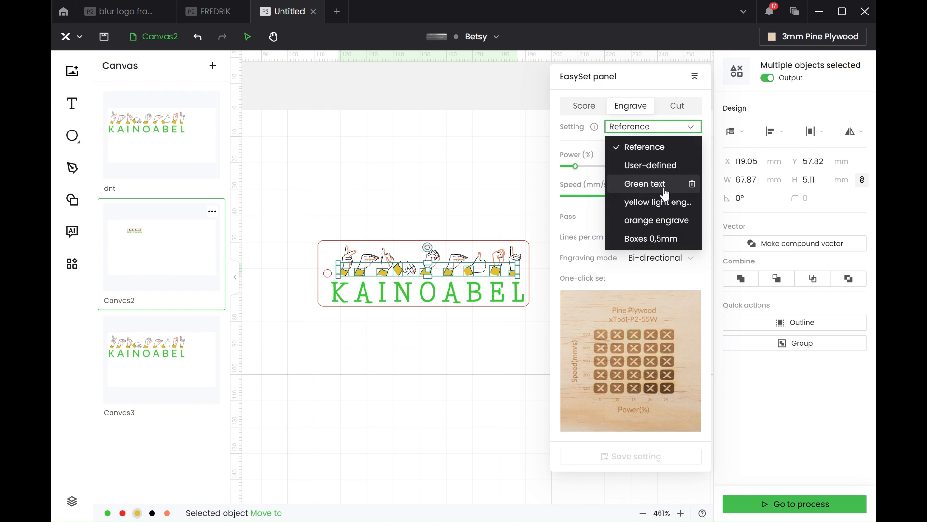
click(658, 201)
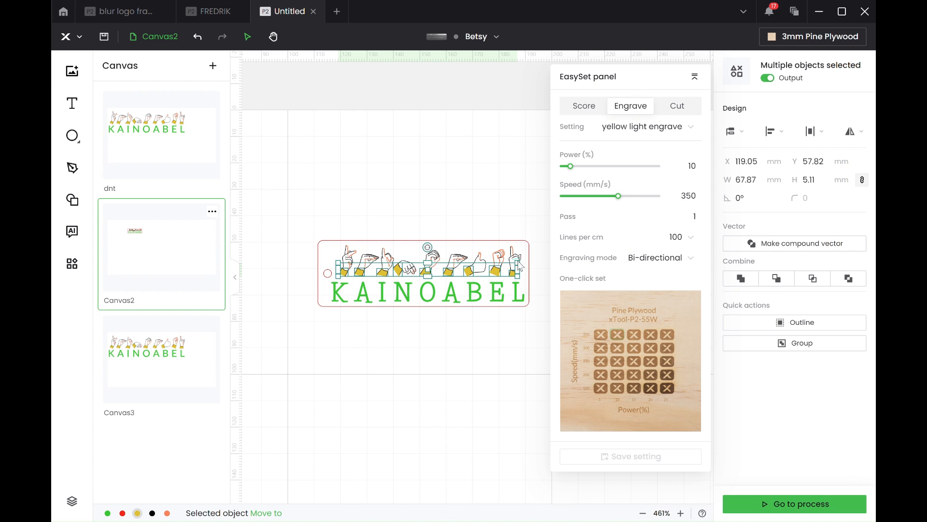
- Apply black score hand to the black outlines and a saved preset to the orange parts
click(584, 106)
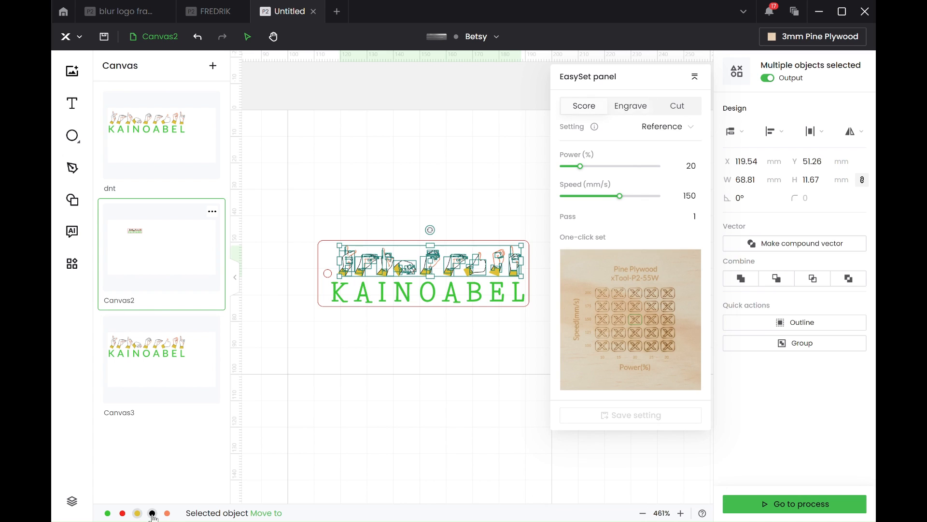
click(653, 126)
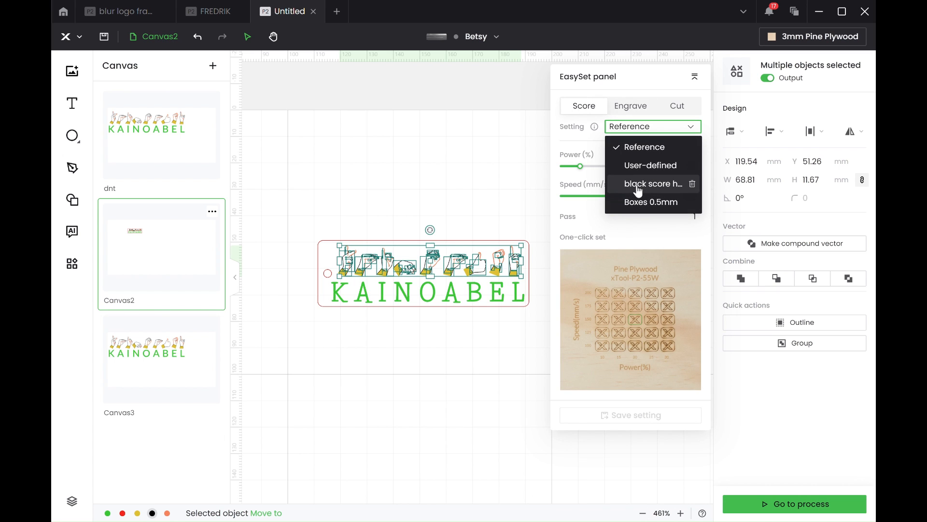
click(653, 184)
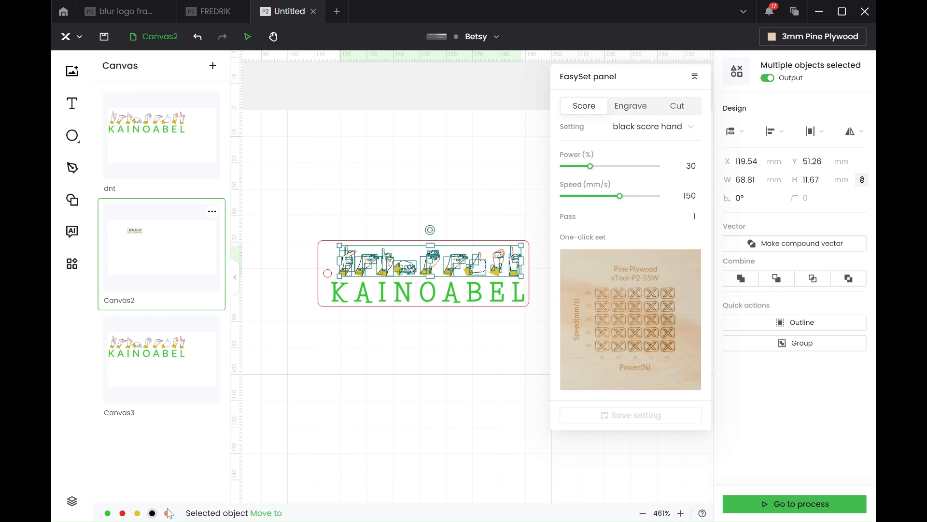
click(630, 106)
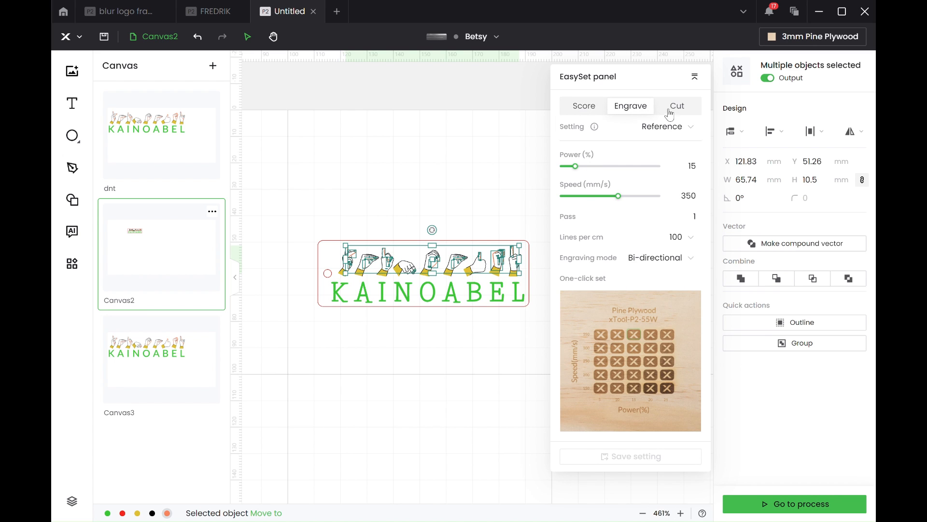
click(652, 126)
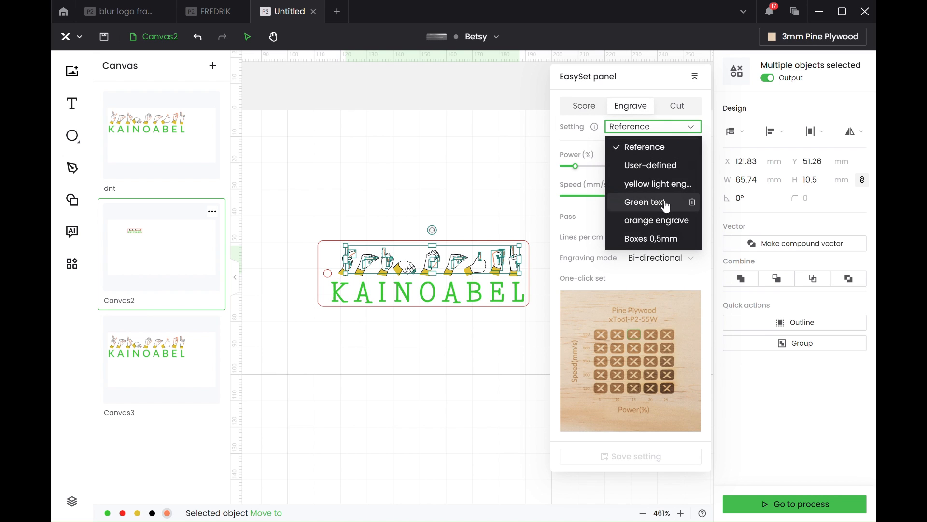
click(656, 221)
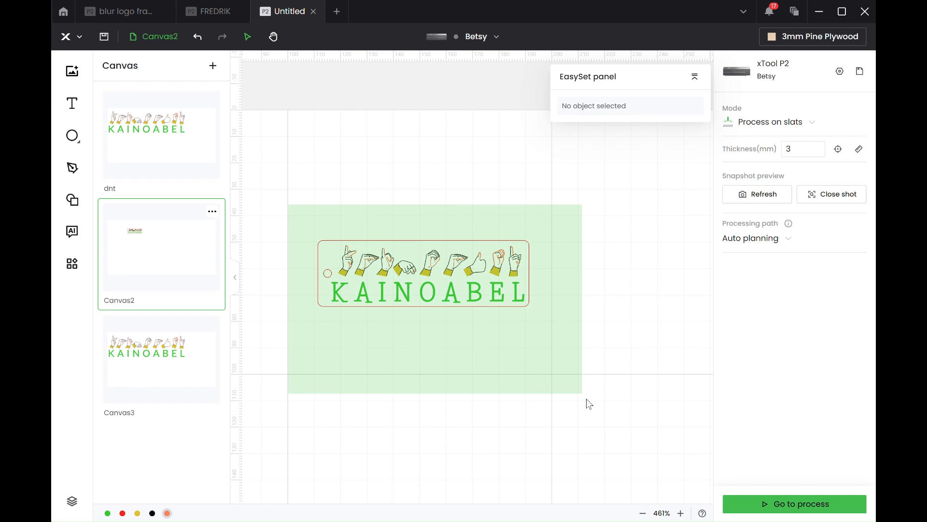
- Paste the KAINOABEL design onto new Canvas4 and cancel the material choice, keeping it user-defined
click(423, 272)
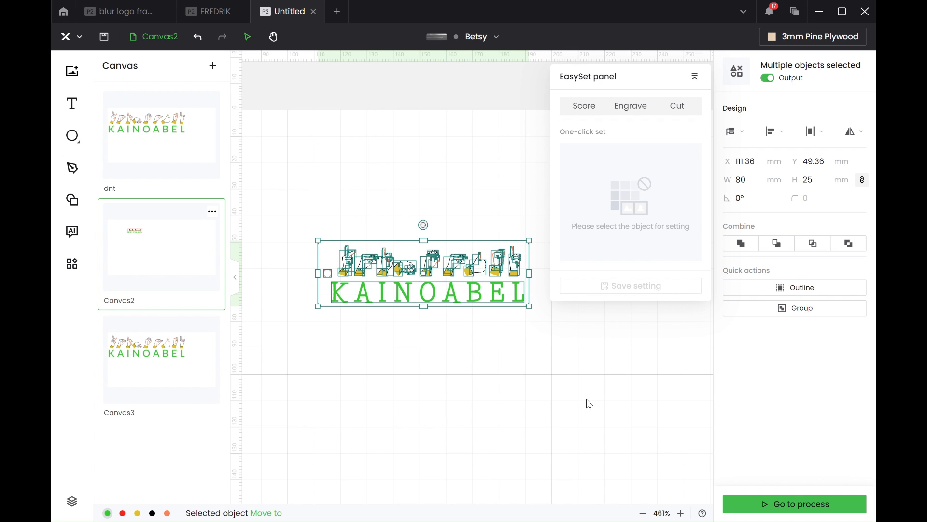
mouse_move(223, 103)
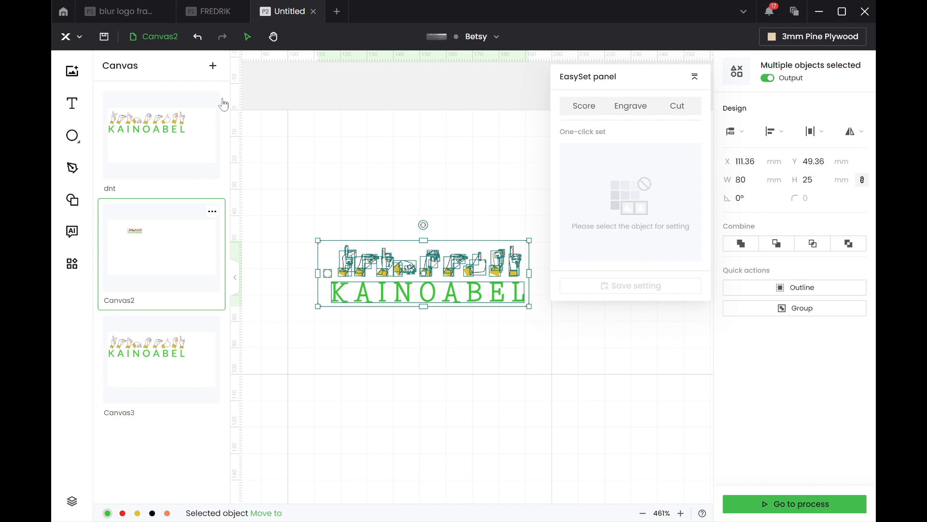
click(212, 66)
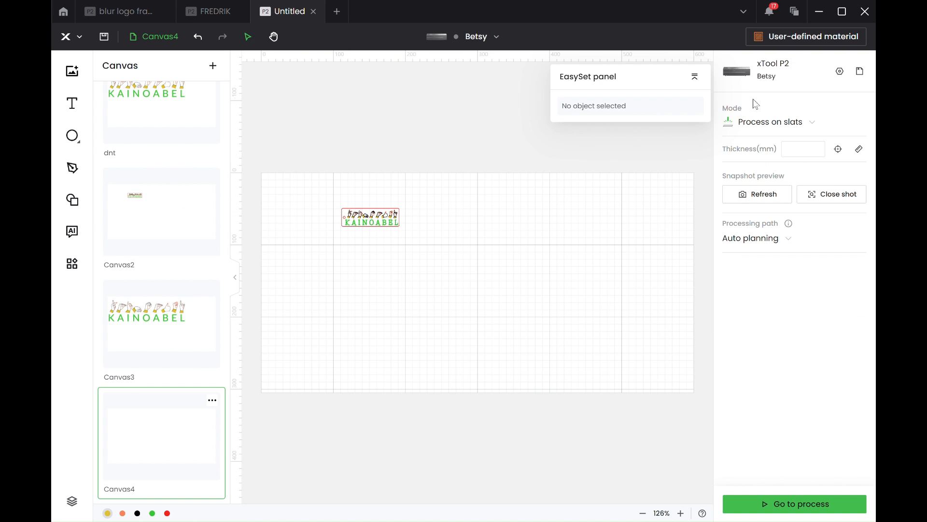
click(812, 36)
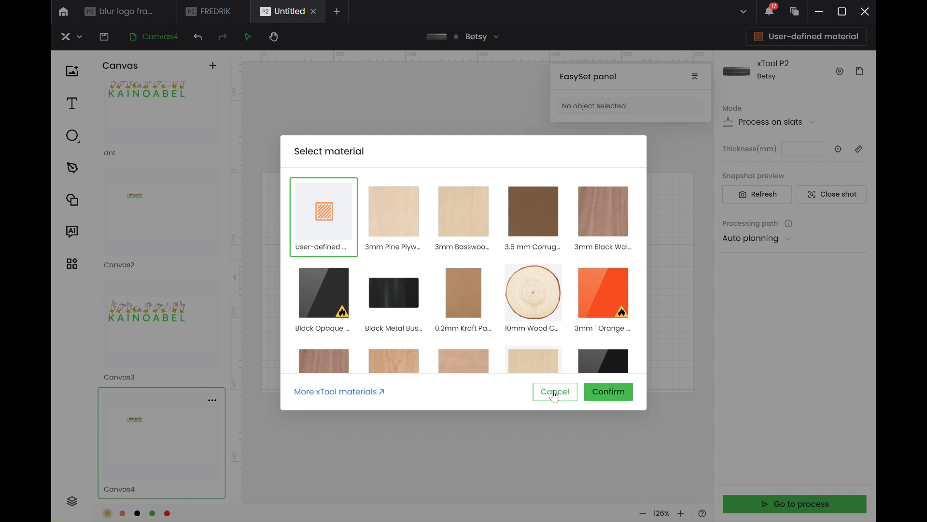
click(553, 391)
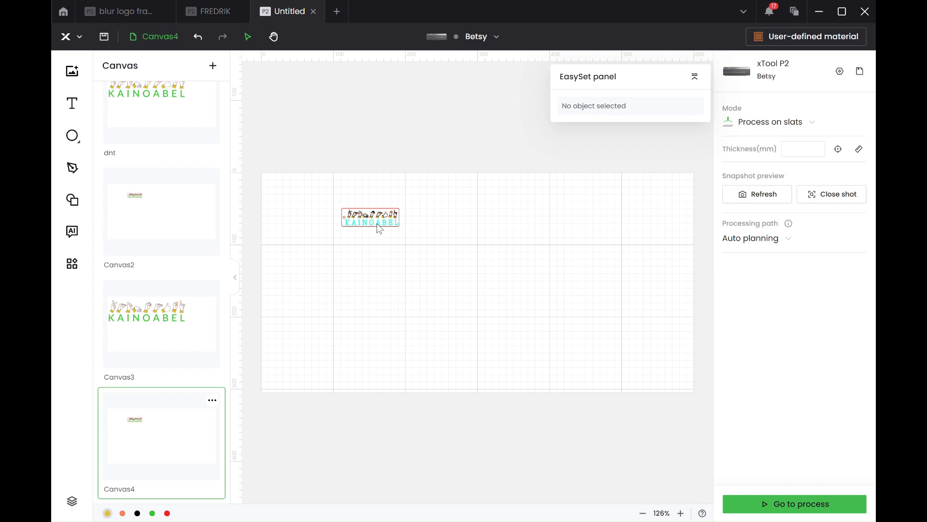
click(371, 220)
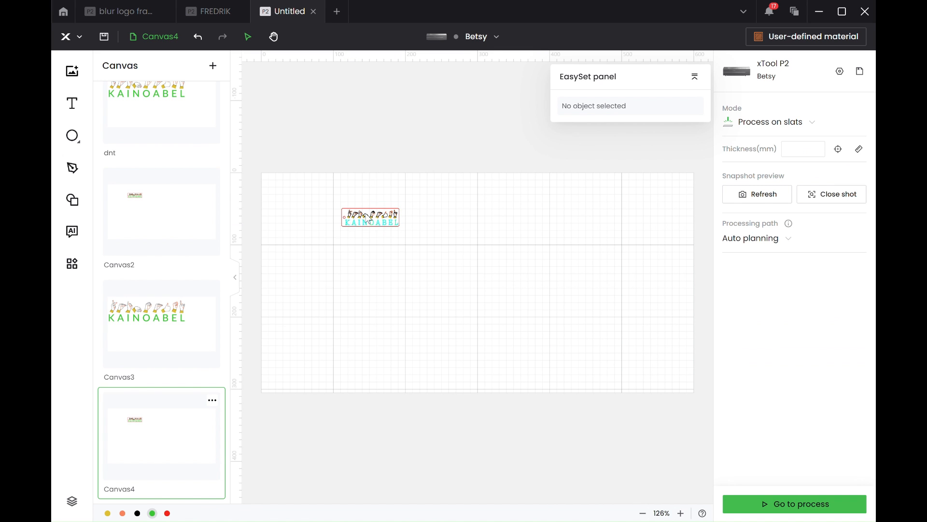
- Check the green text's saved presets, keeping its user-defined 15% power, 350 mm/s settings
click(370, 216)
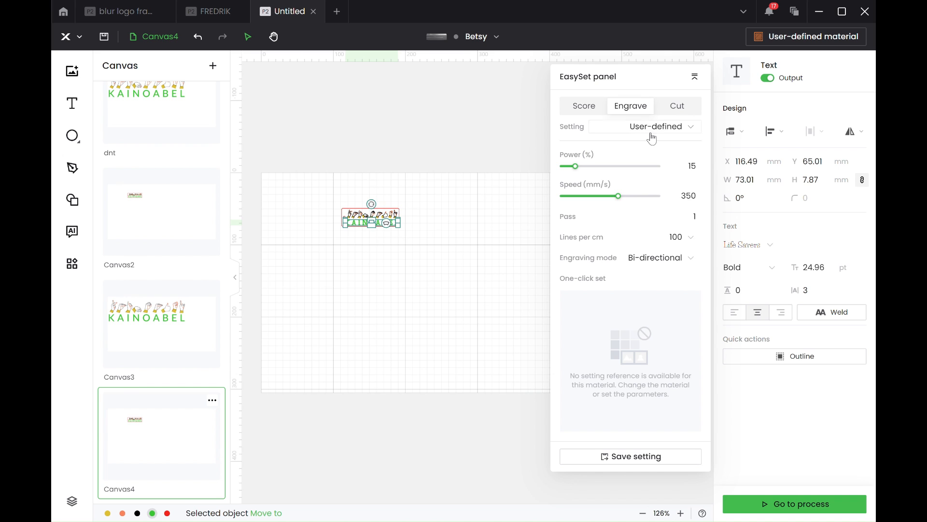
click(645, 126)
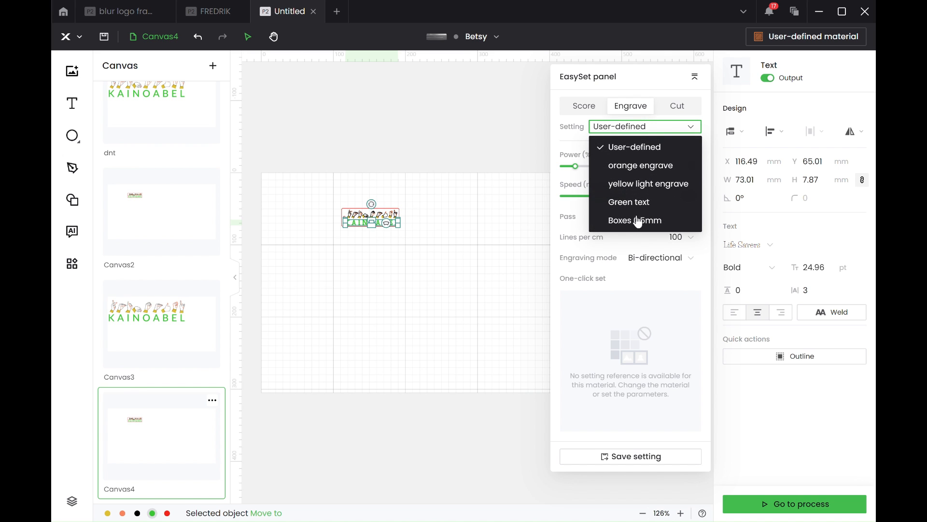
mouse_move(666, 187)
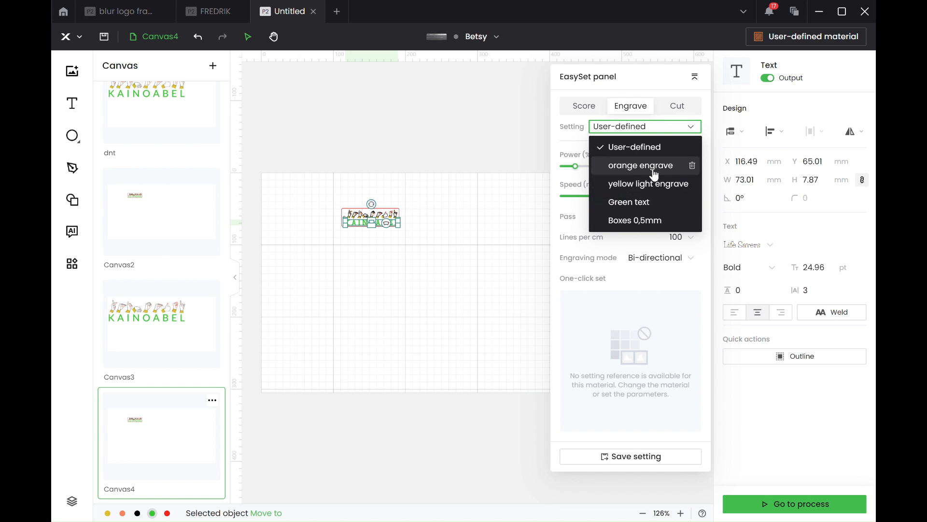
mouse_move(634, 220)
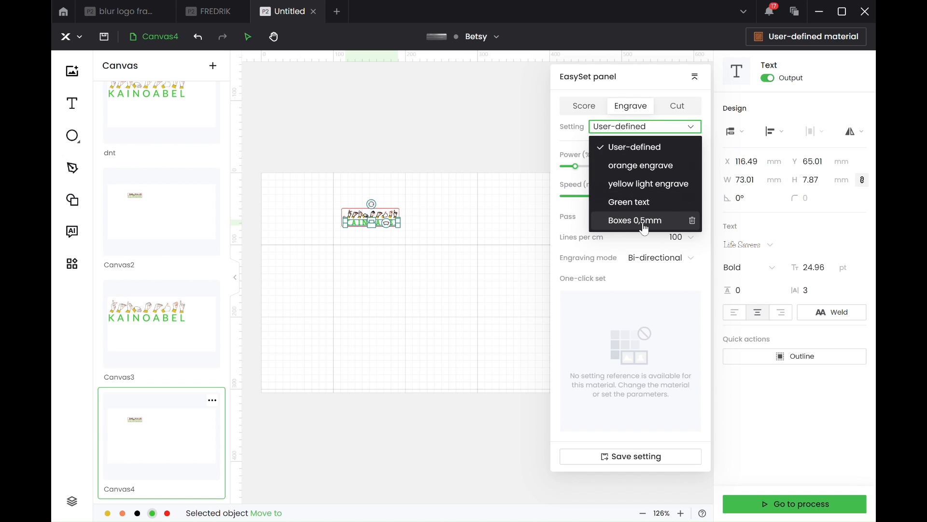
mouse_move(642, 165)
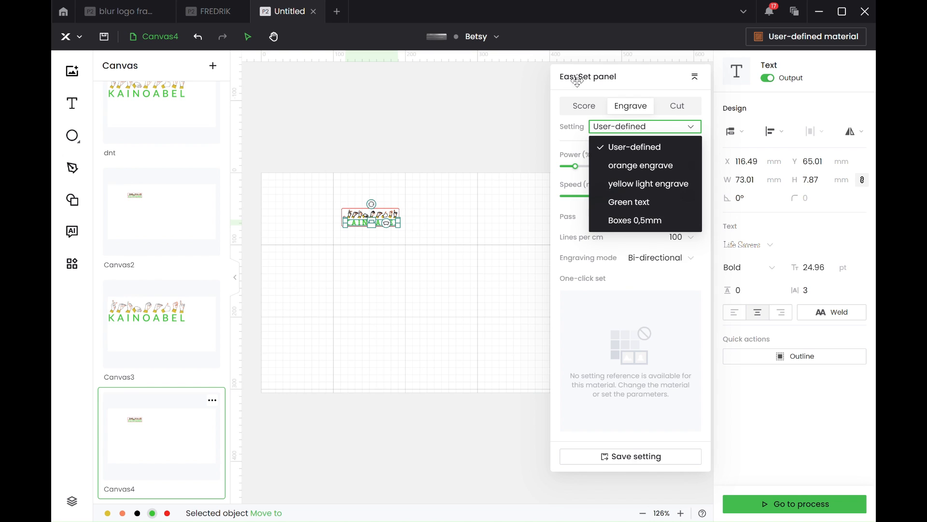
click(634, 147)
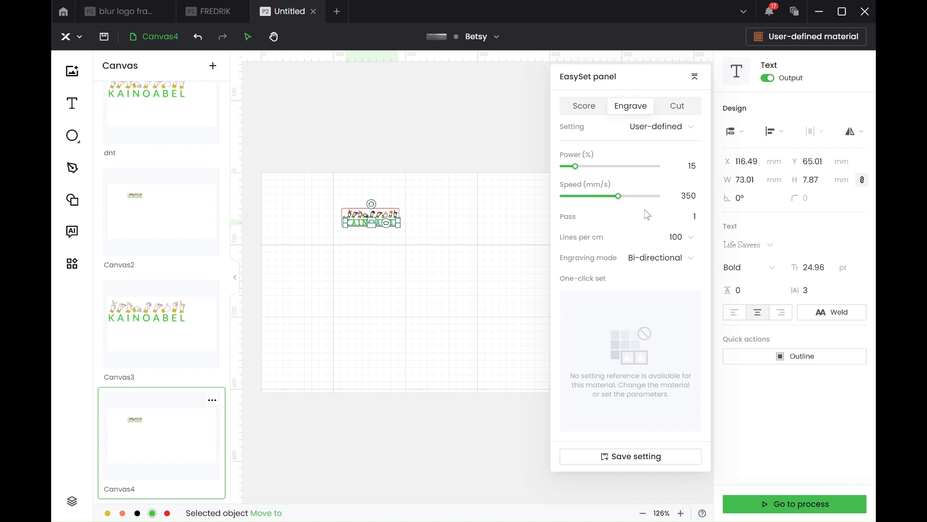
mouse_move(468, 221)
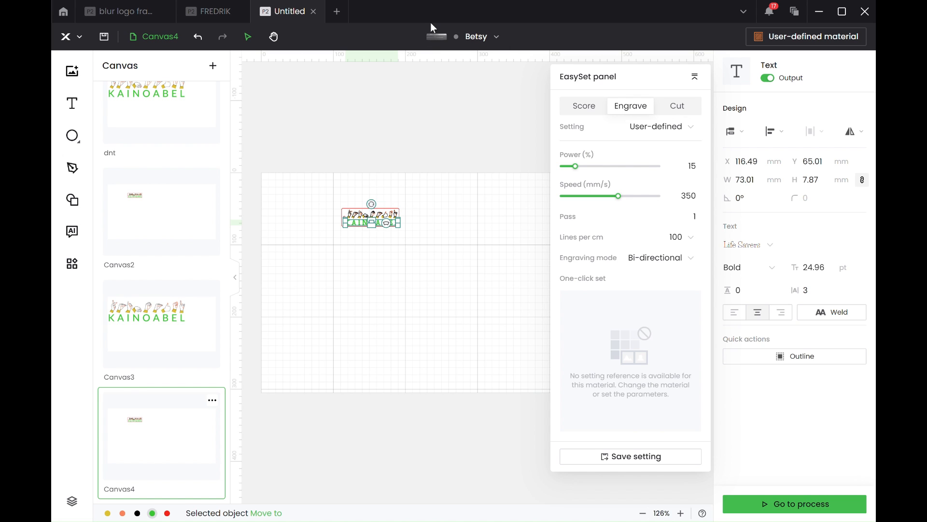
mouse_move(435, 31)
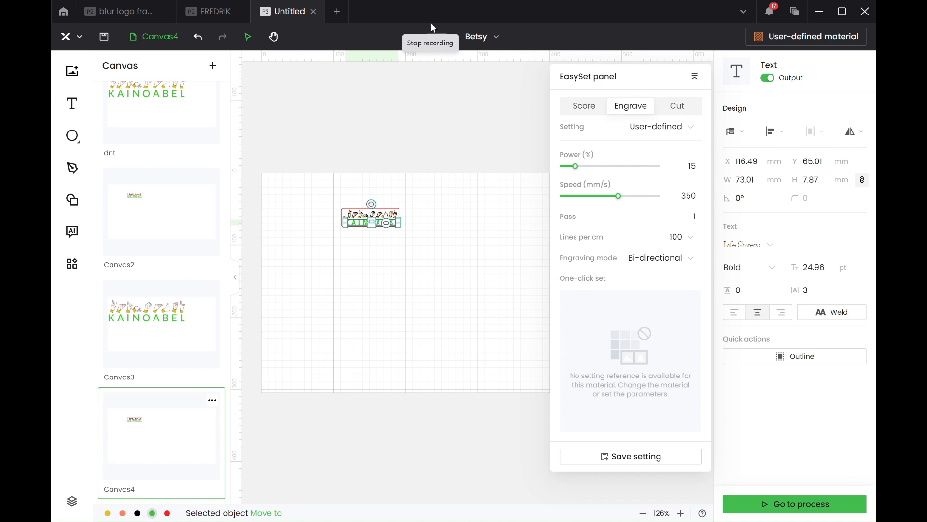